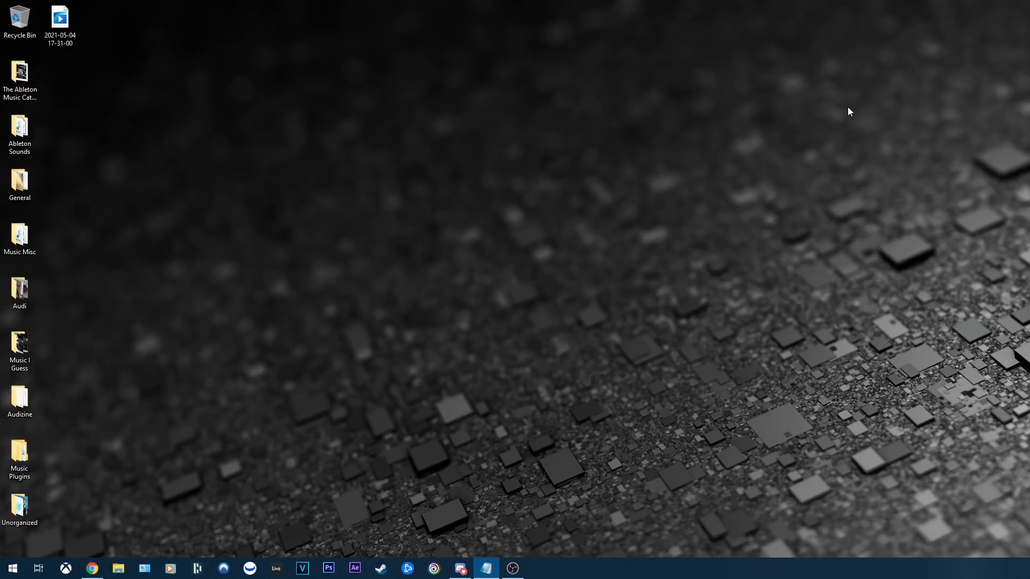
mouse_move(384, 430)
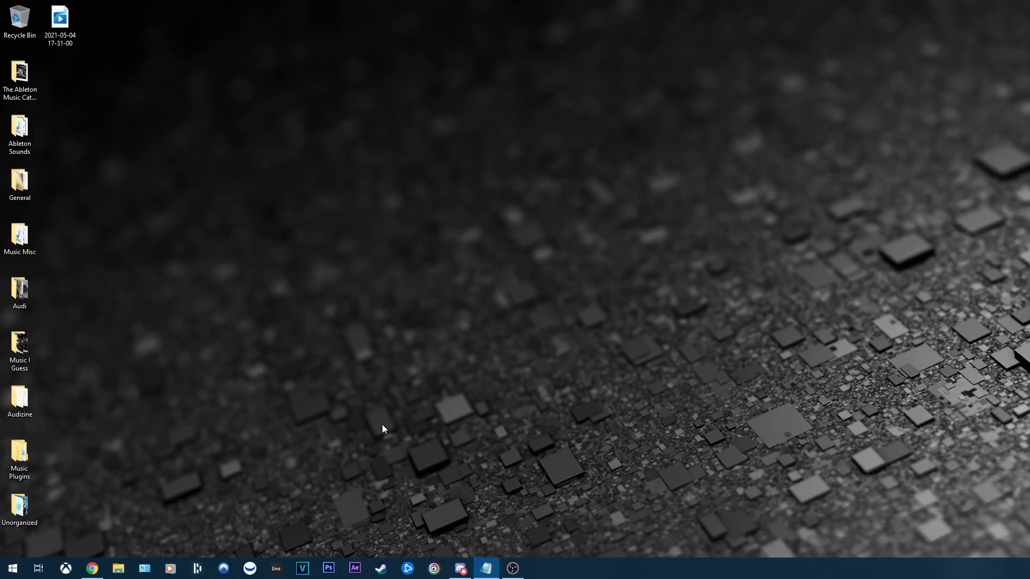
Open Chrome on raptoreum.com and switch to the Cpuminer-opt-gr 1.1.0b GitHub release tab.
left_click(92, 568)
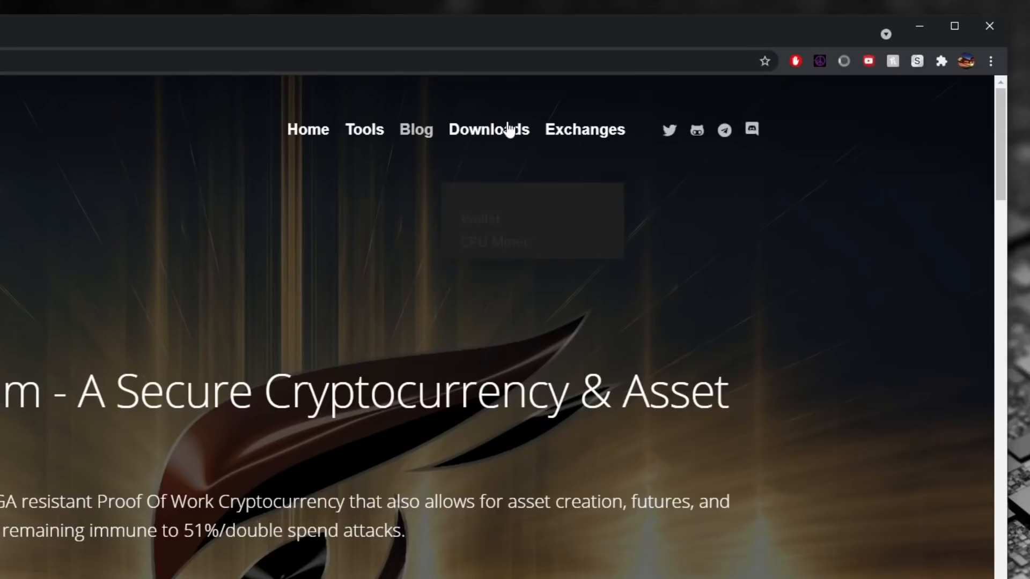
mouse_move(489, 129)
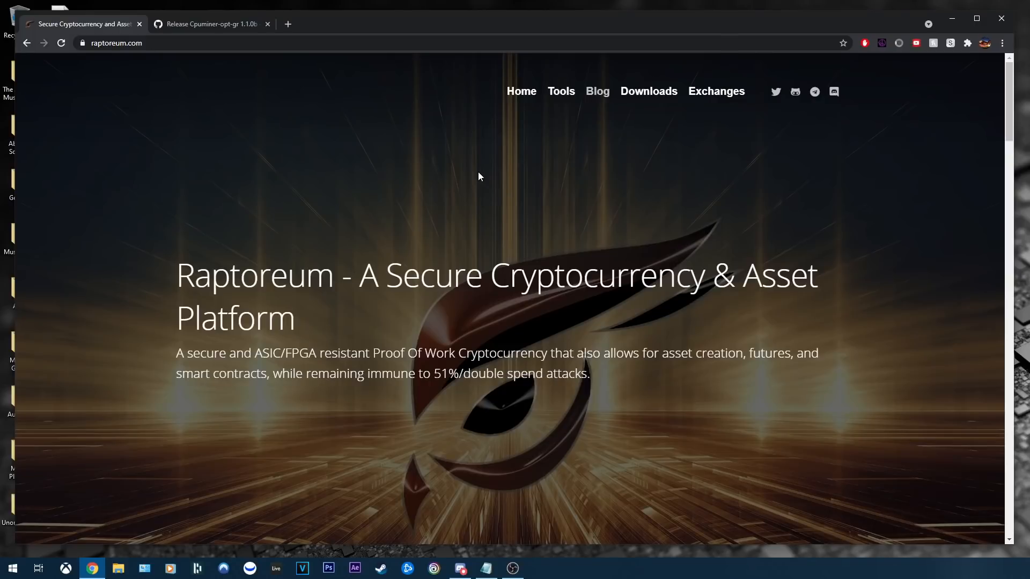
mouse_move(707, 202)
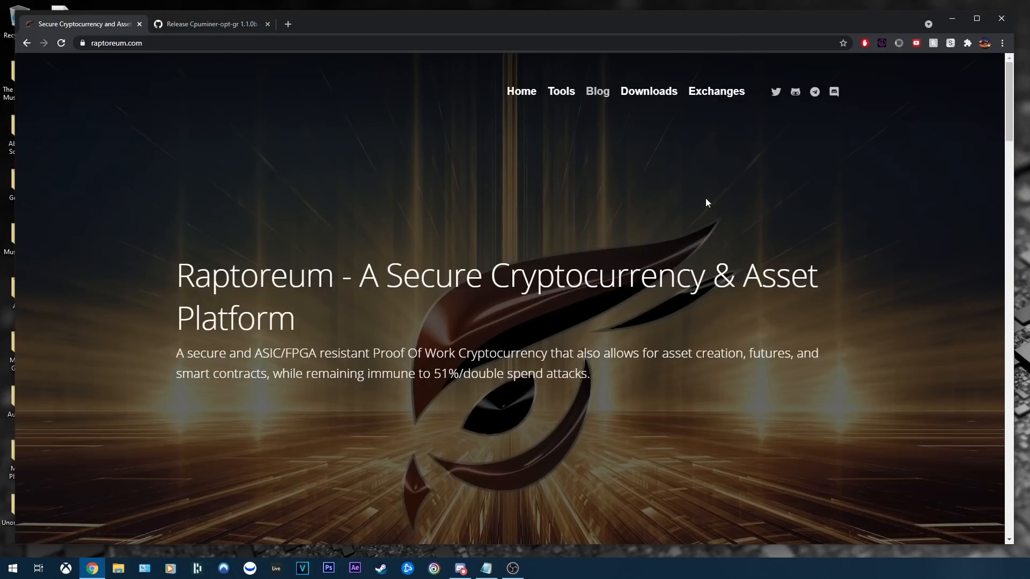
mouse_move(641, 200)
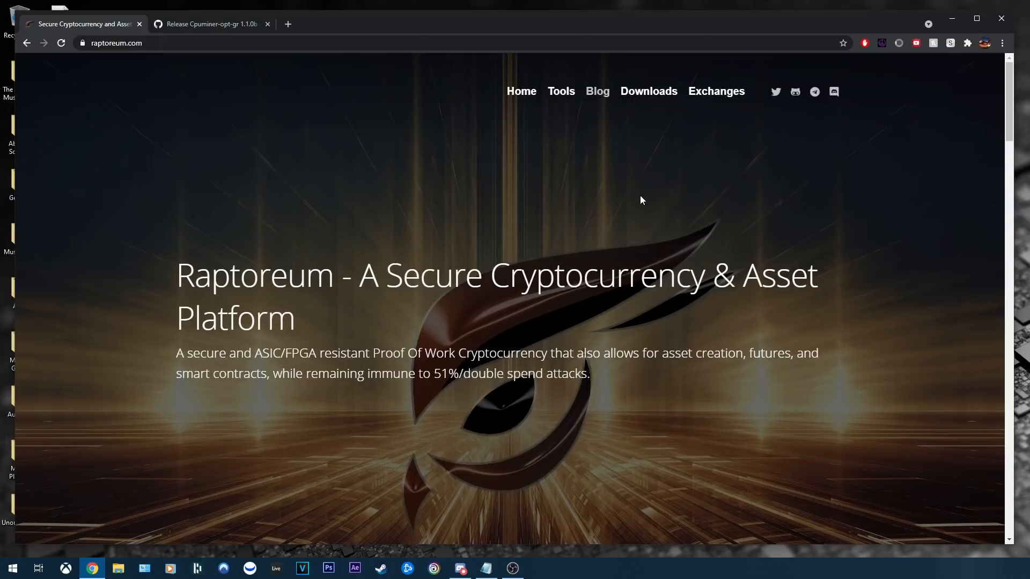
left_click(211, 24)
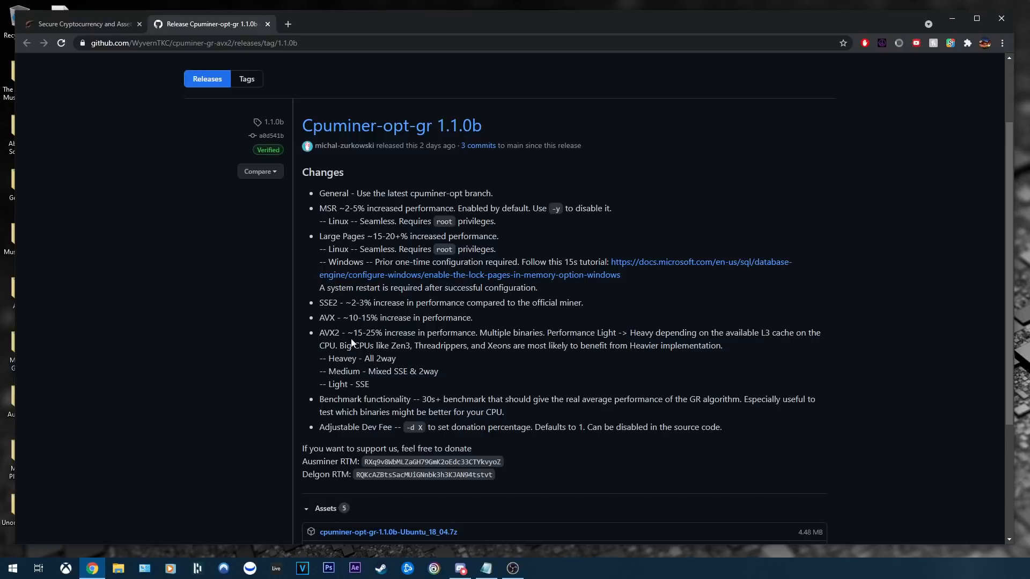
Highlight the AVX2 performance notes and scroll down to the release's Assets list.
double_click(353, 333)
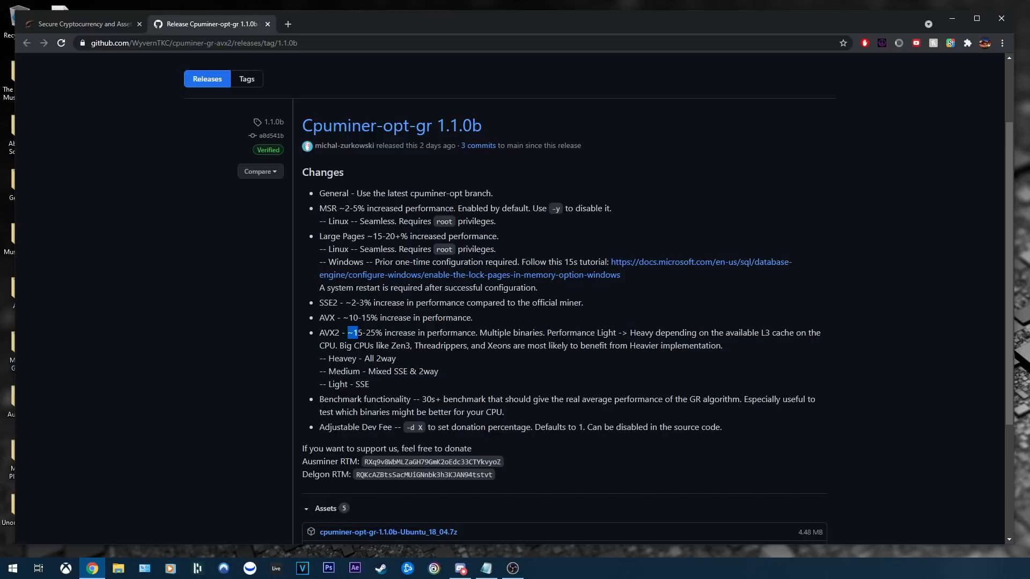
left_click_drag(351, 333, 369, 384)
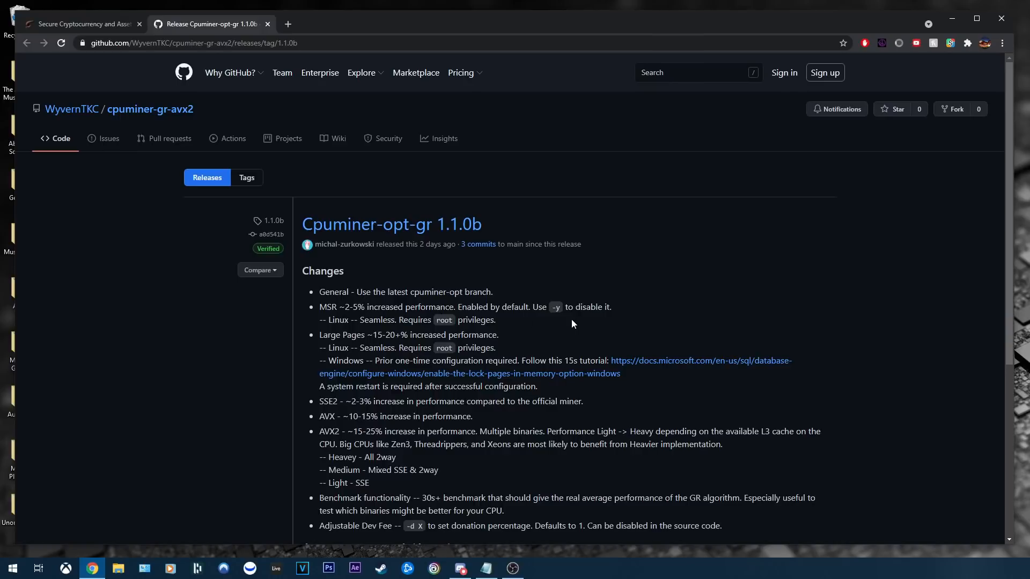
scroll("down", 3)
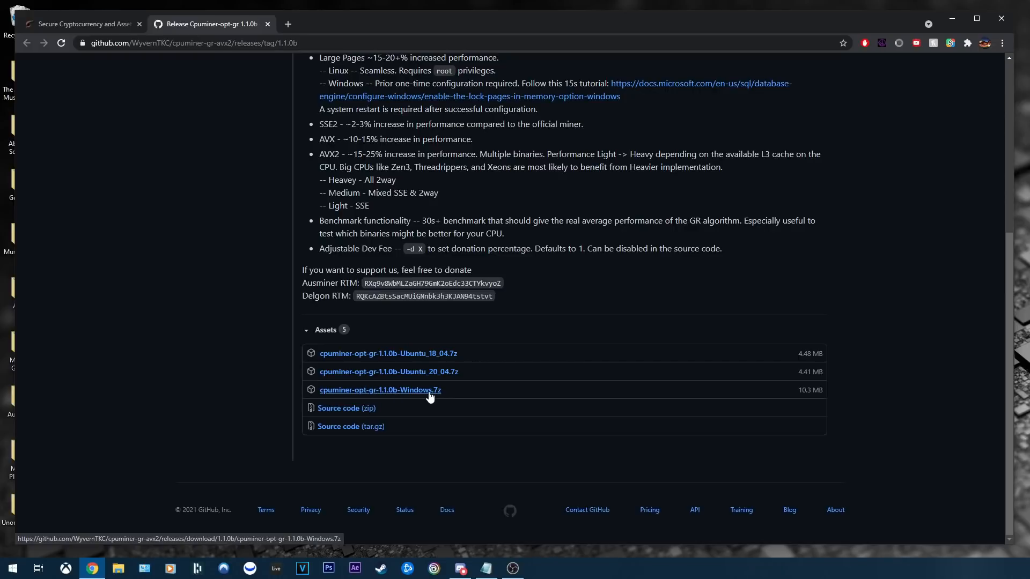
Download cpuminer-opt-gr-1.1.0b-Windows.7z and keep it despite the safety warning.
left_click(380, 389)
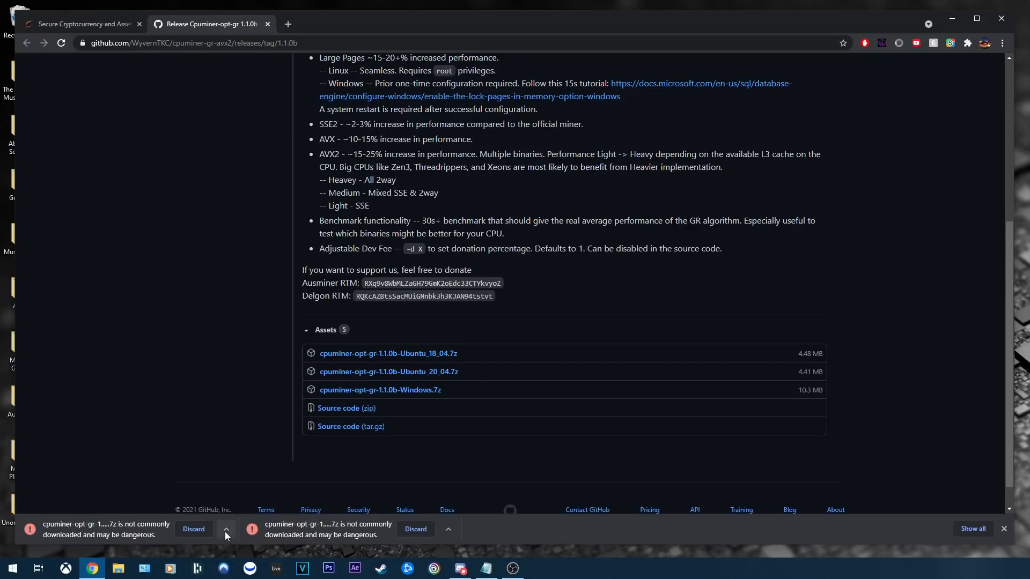
left_click(225, 530)
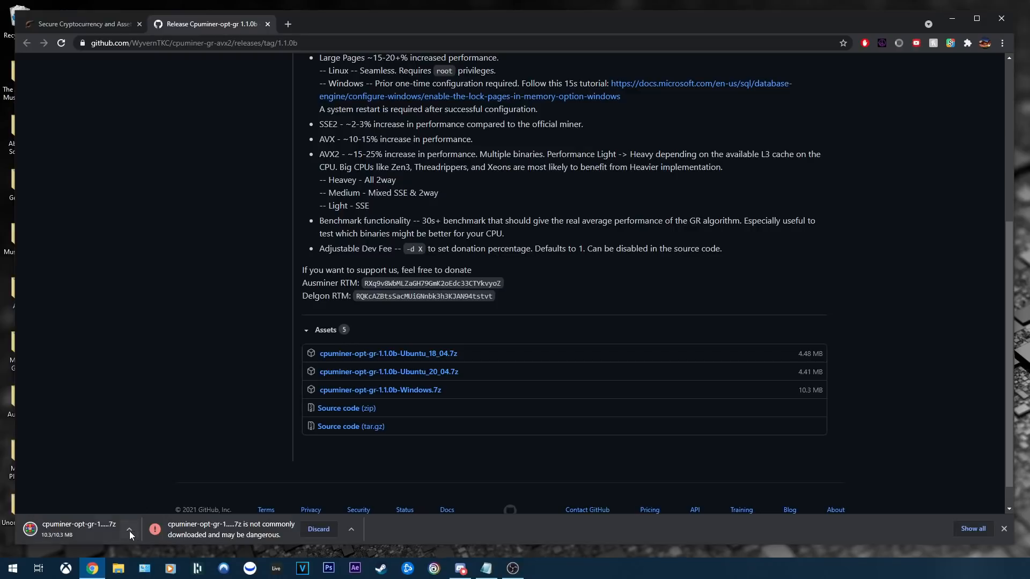
mouse_move(388, 371)
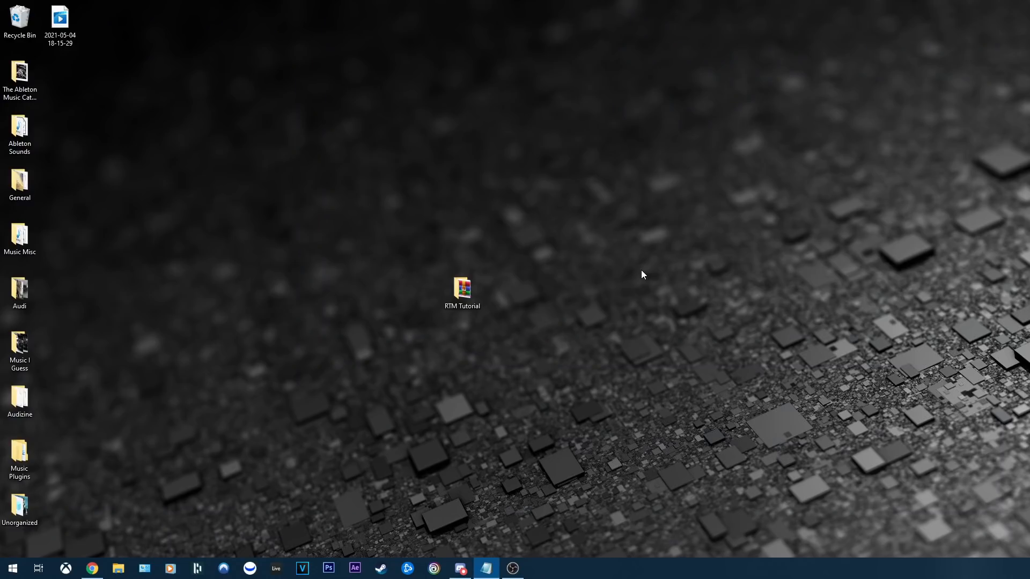
mouse_move(570, 282)
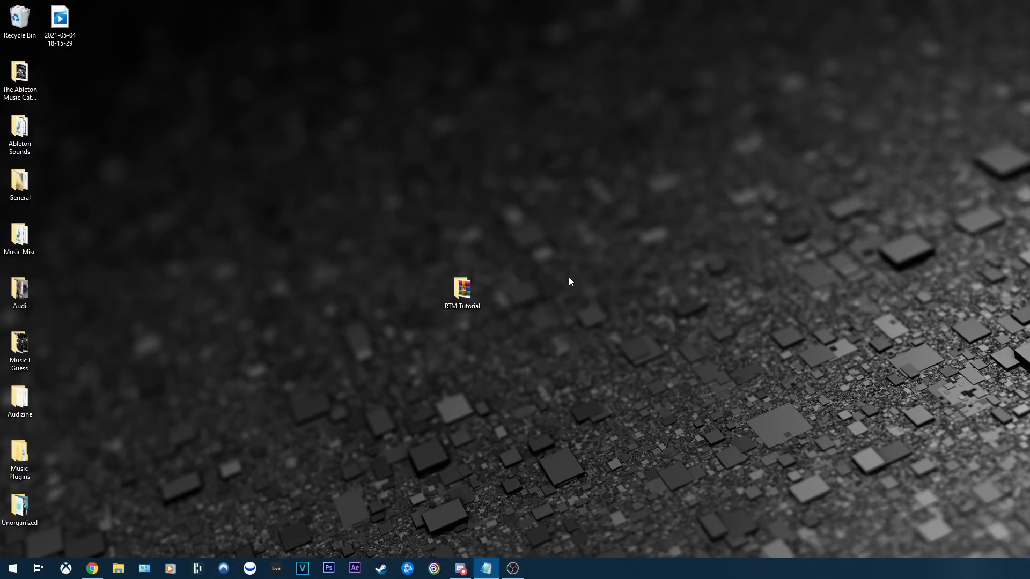
Open RTM Tutorial > cpuminer-opt-gr-1.1.0b-Windows and select the cpuminer-sse42 batch file and application.
double_click(462, 288)
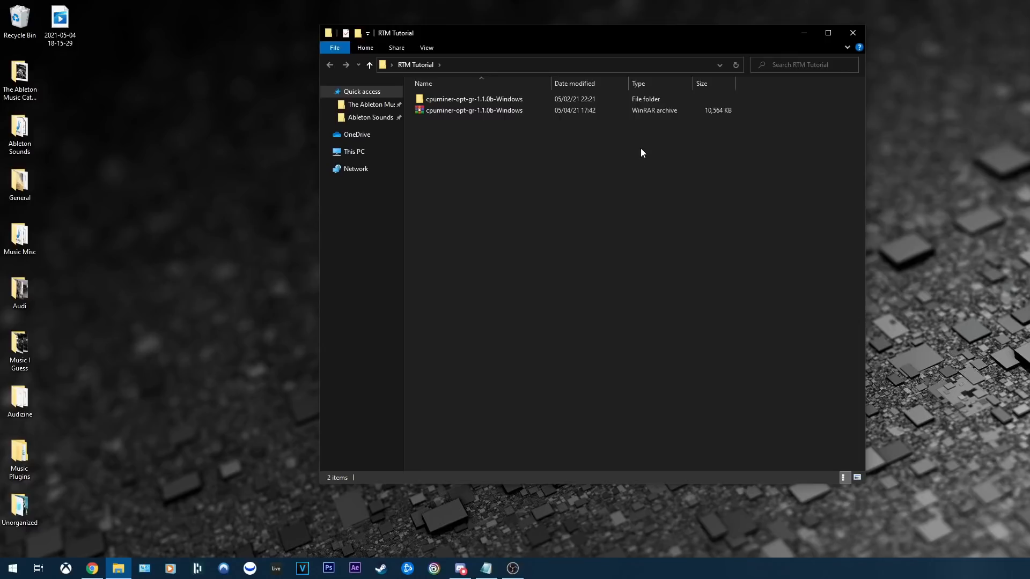
left_click(474, 98)
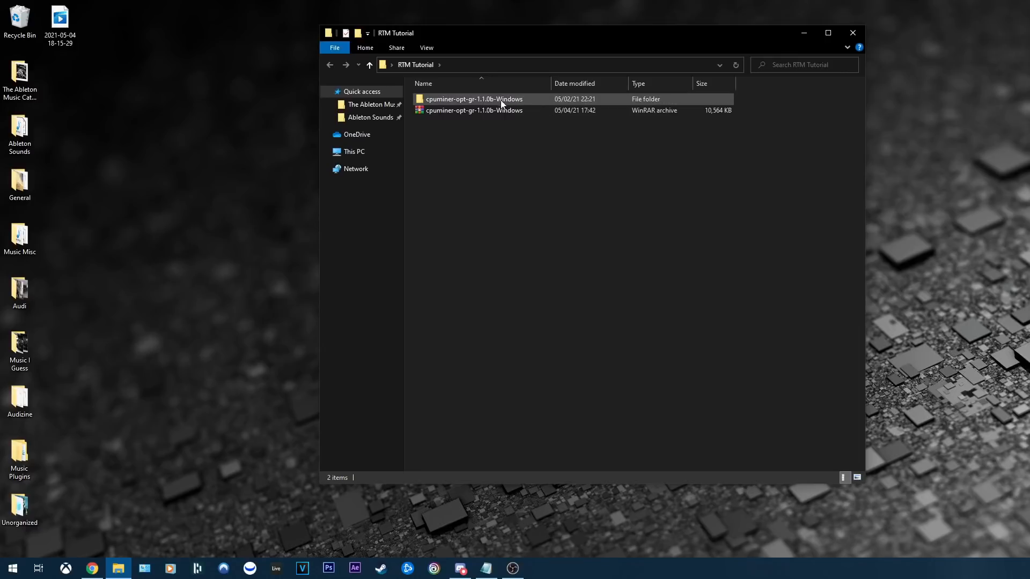
double_click(473, 99)
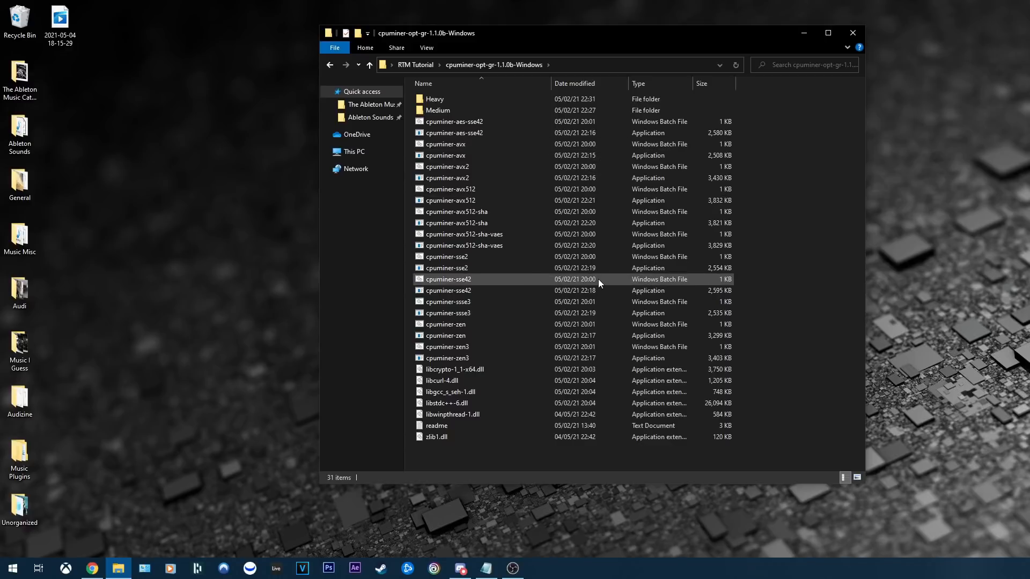
left_click(447, 290)
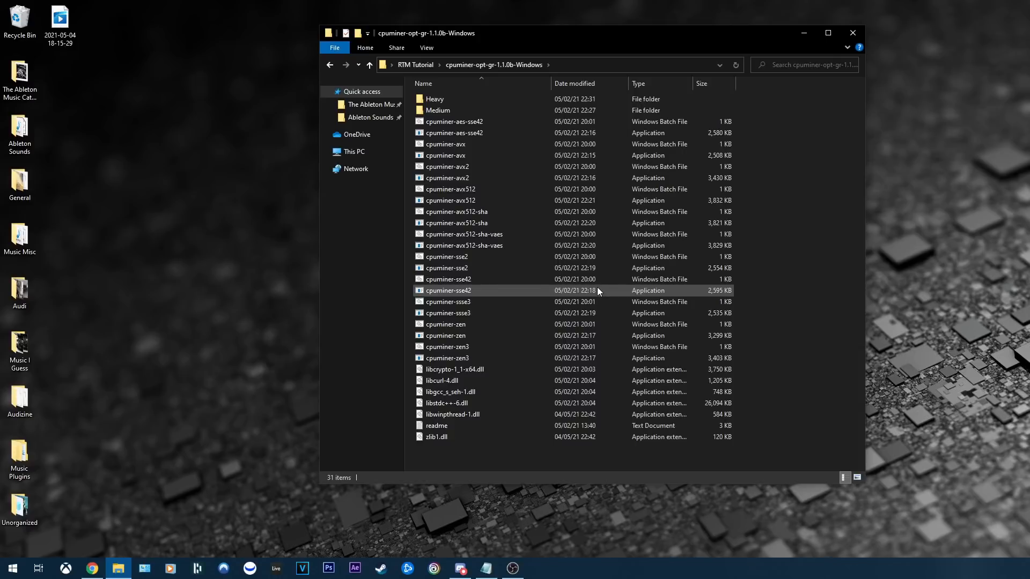
left_click(447, 346)
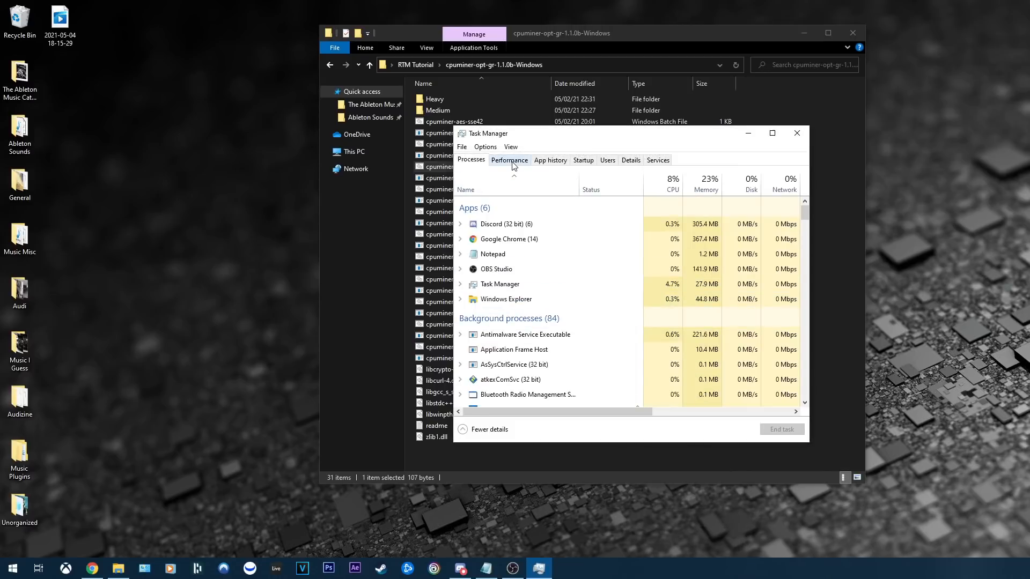
Check the Intel i7-5820K CPU and cache sizes in Performance, then close Task Manager.
left_click(509, 160)
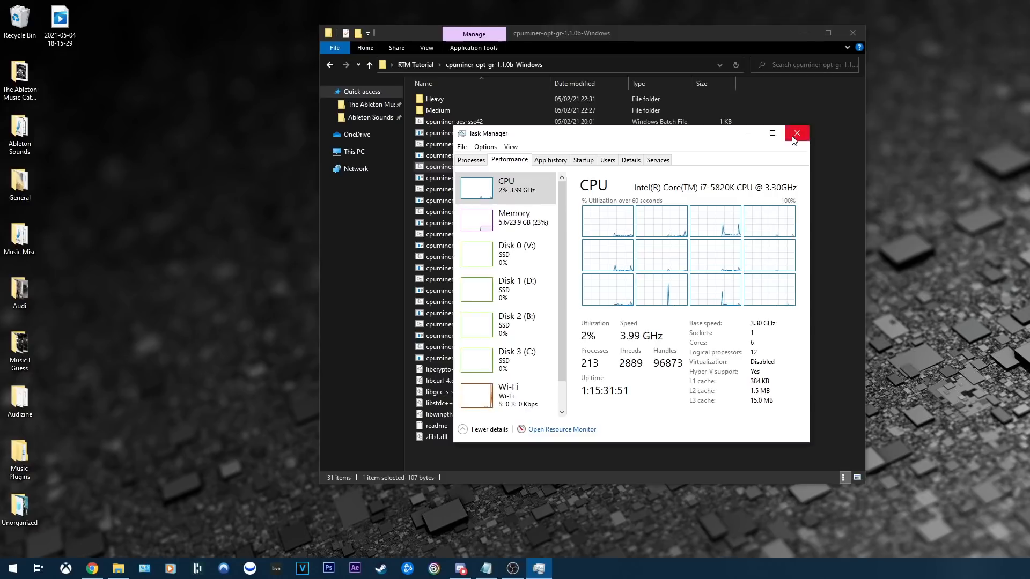
left_click(797, 134)
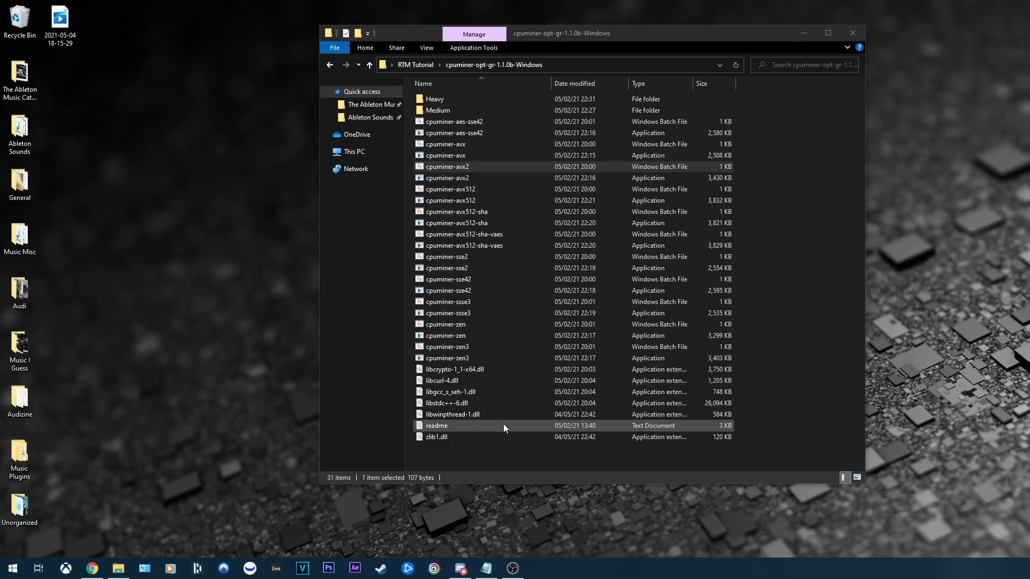
Read through readme.txt's CPU-to-build list down to SSE2, then close Notepad.
double_click(436, 426)
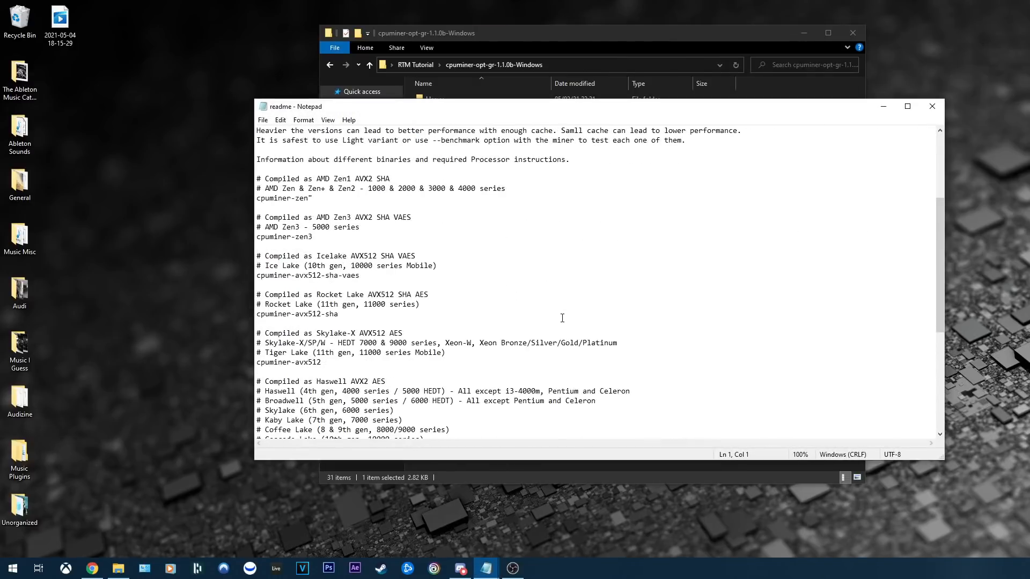
scroll("down", 3)
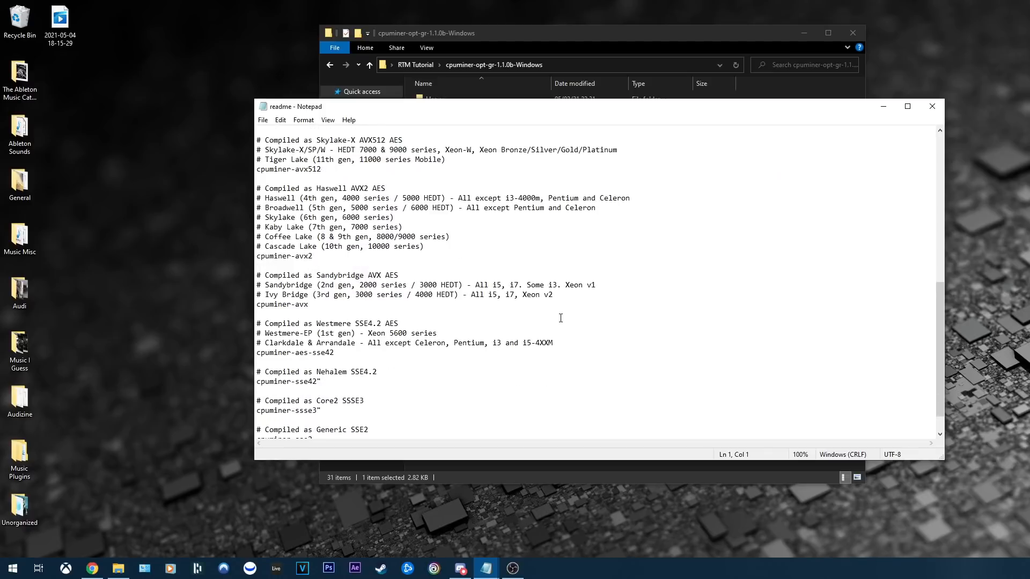
mouse_move(529, 327)
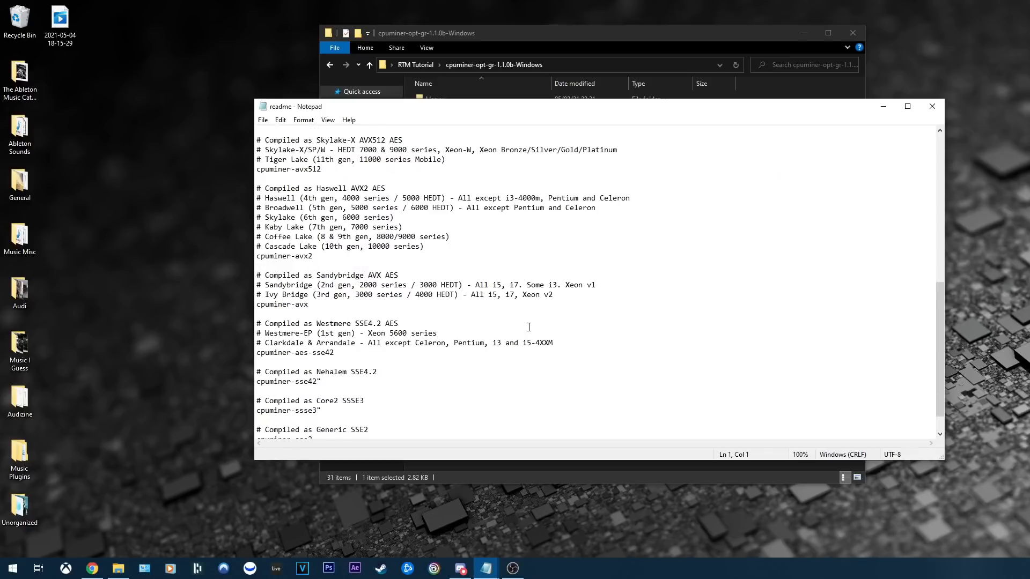
scroll("down", 3)
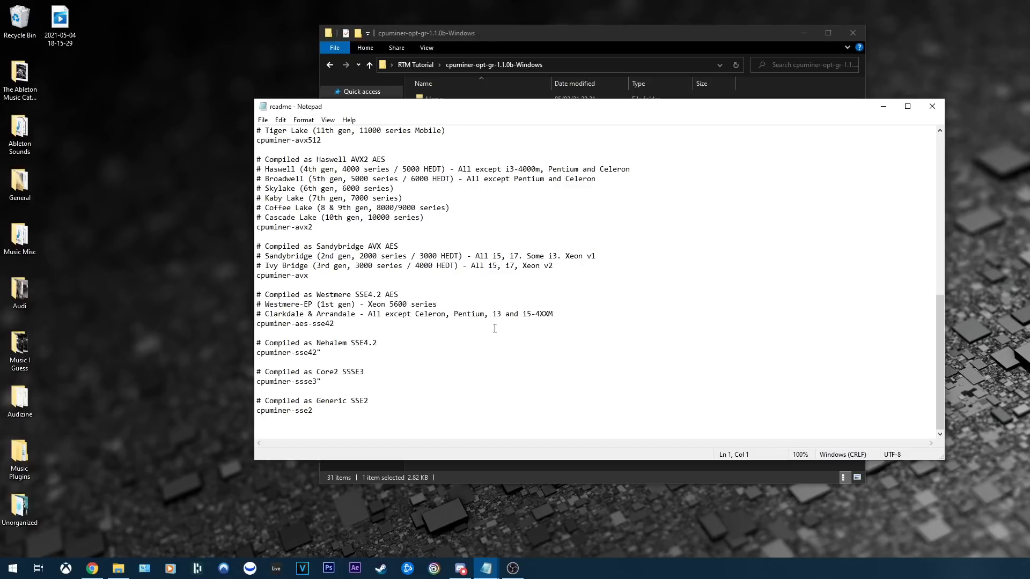
mouse_move(483, 331)
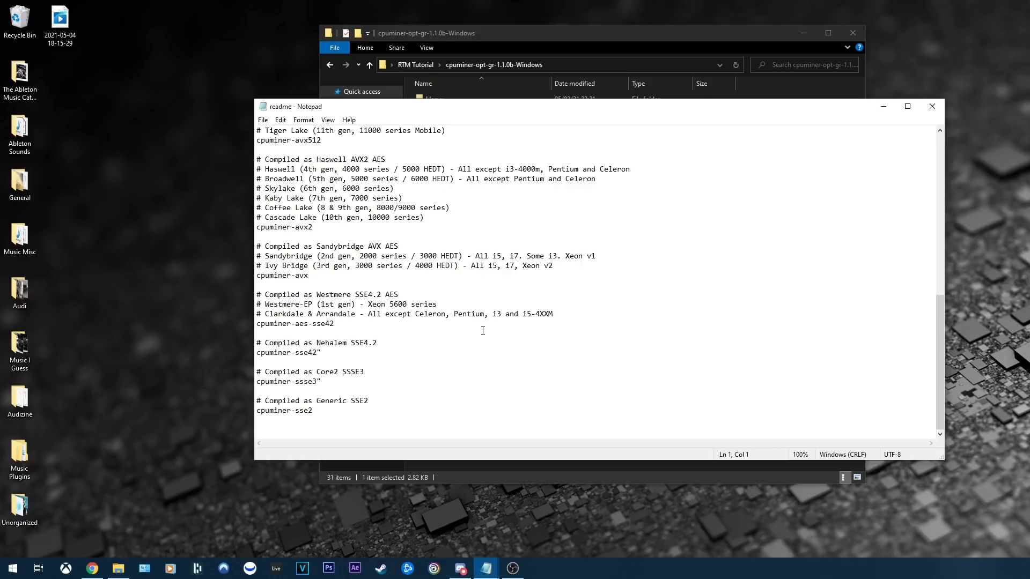
mouse_move(757, 187)
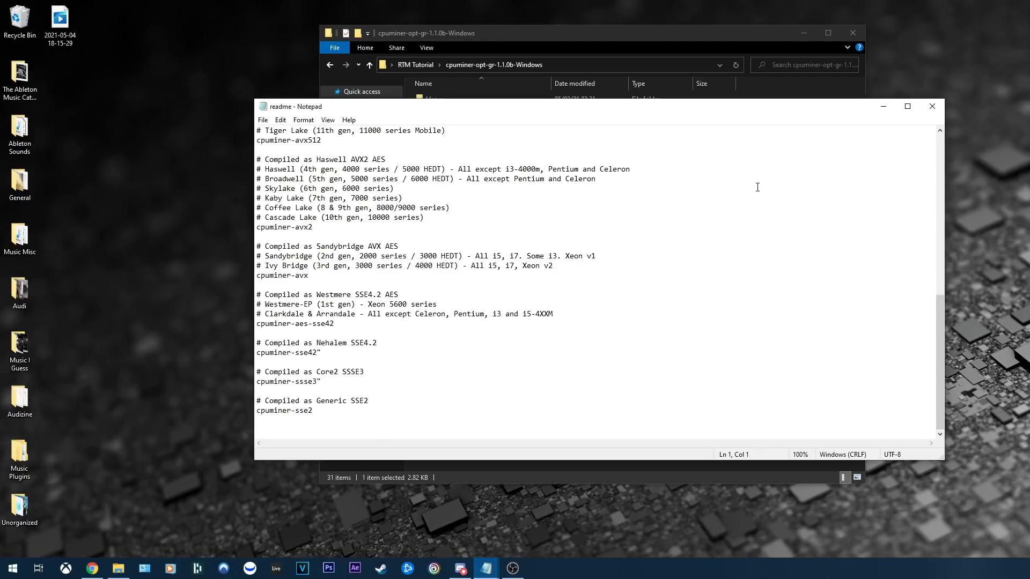
mouse_move(813, 109)
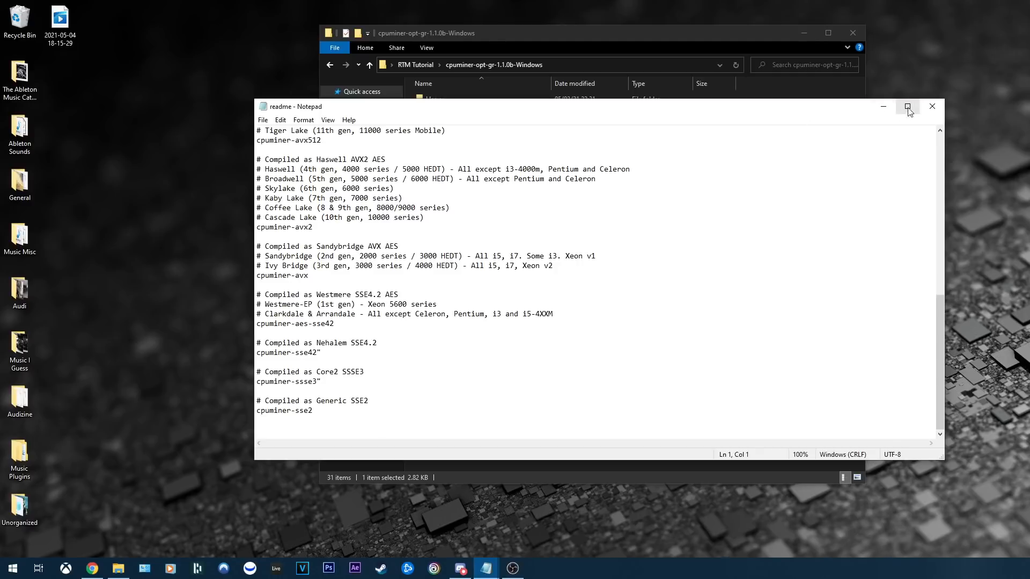
left_click(931, 107)
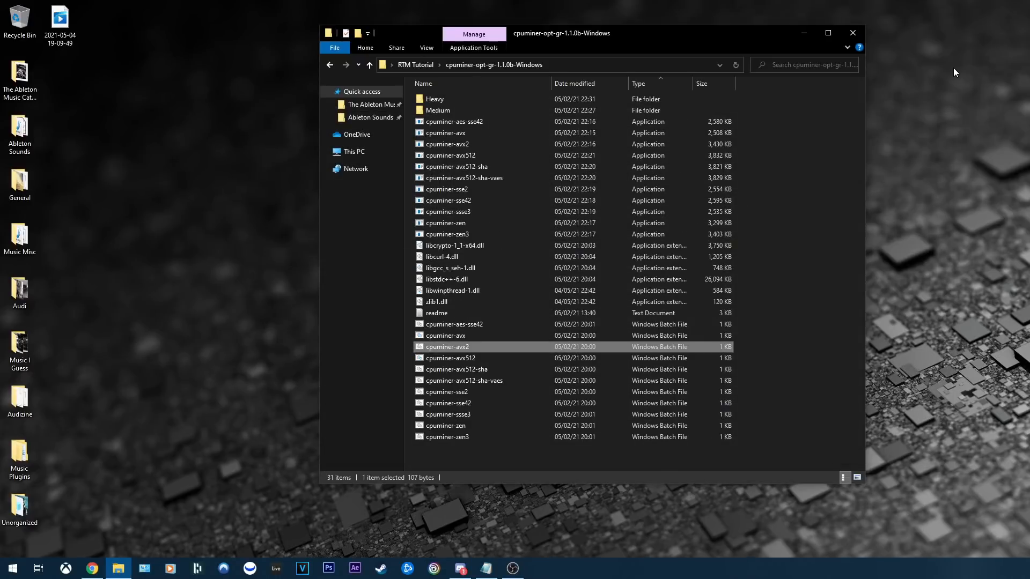
mouse_move(509, 348)
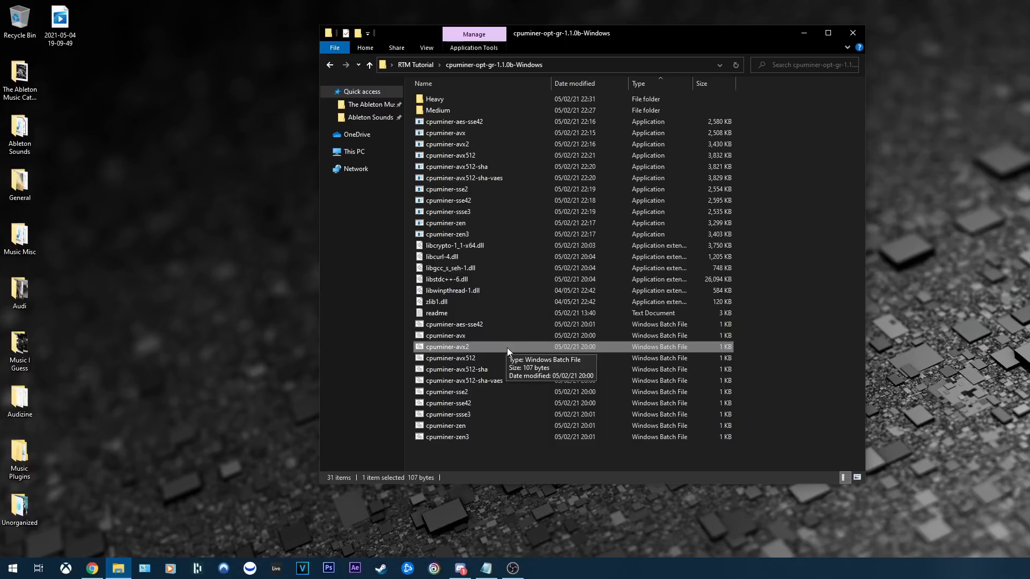
Bring up the context menu for the cpuminer-avx2 batch file.
right_click(447, 347)
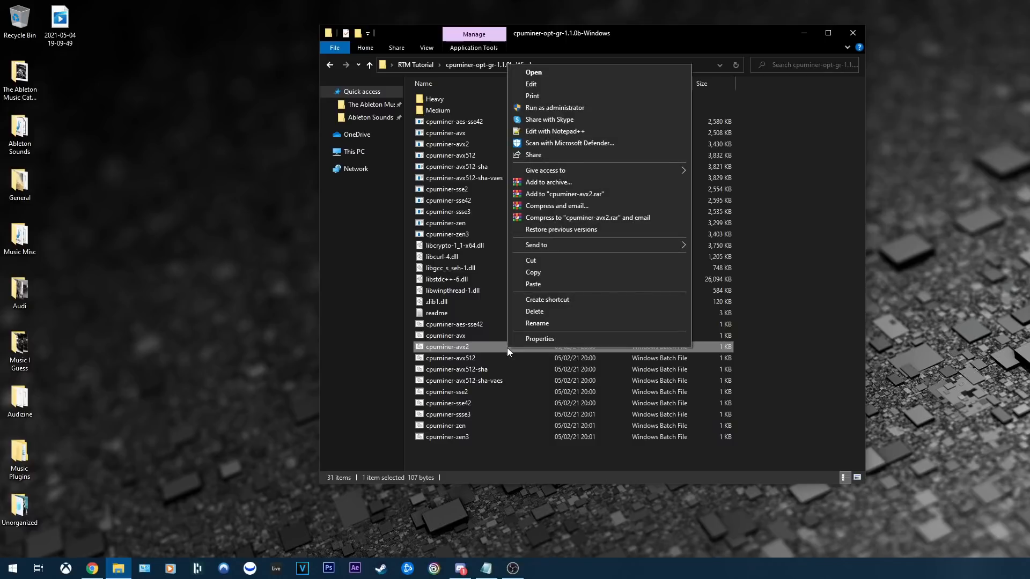
mouse_move(573, 72)
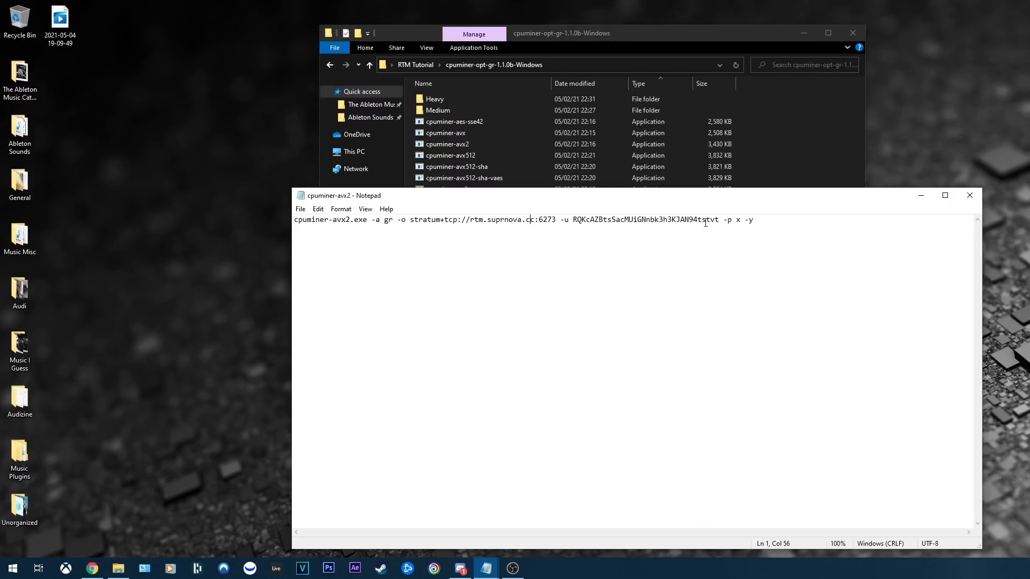
mouse_move(856, 227)
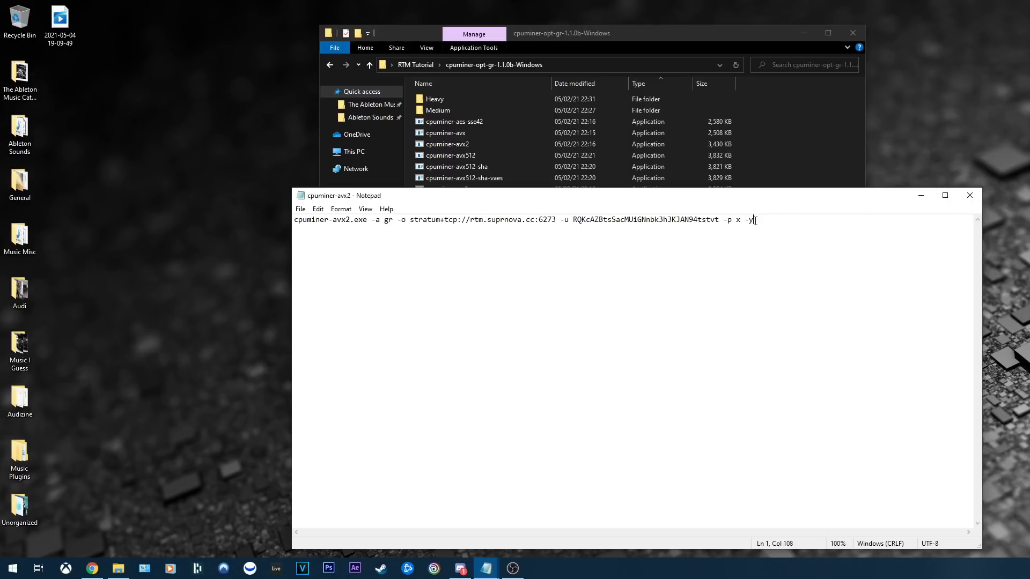
Append "-t" after "-y" at the end of the miner command line.
double_click(749, 219)
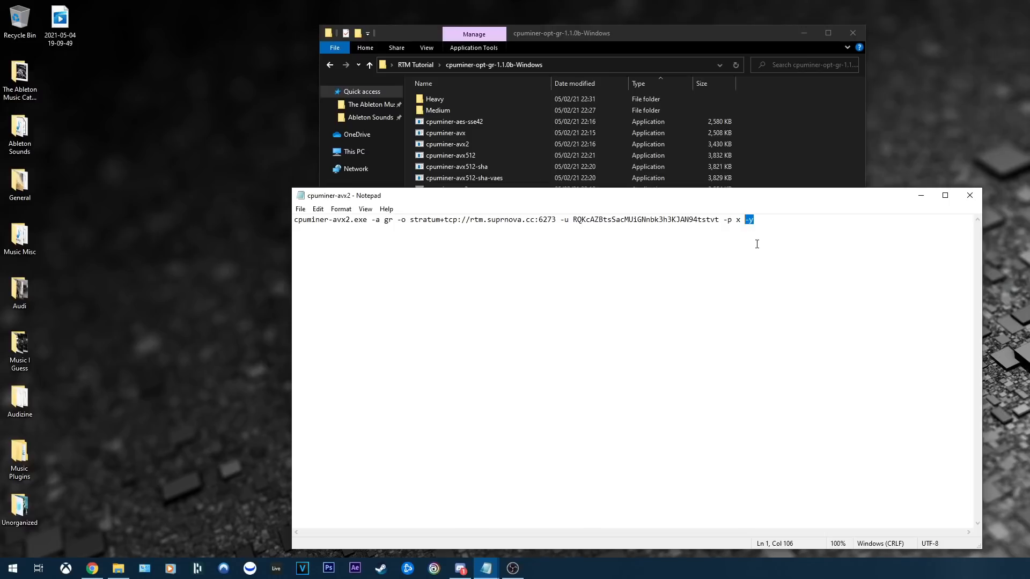
mouse_move(769, 219)
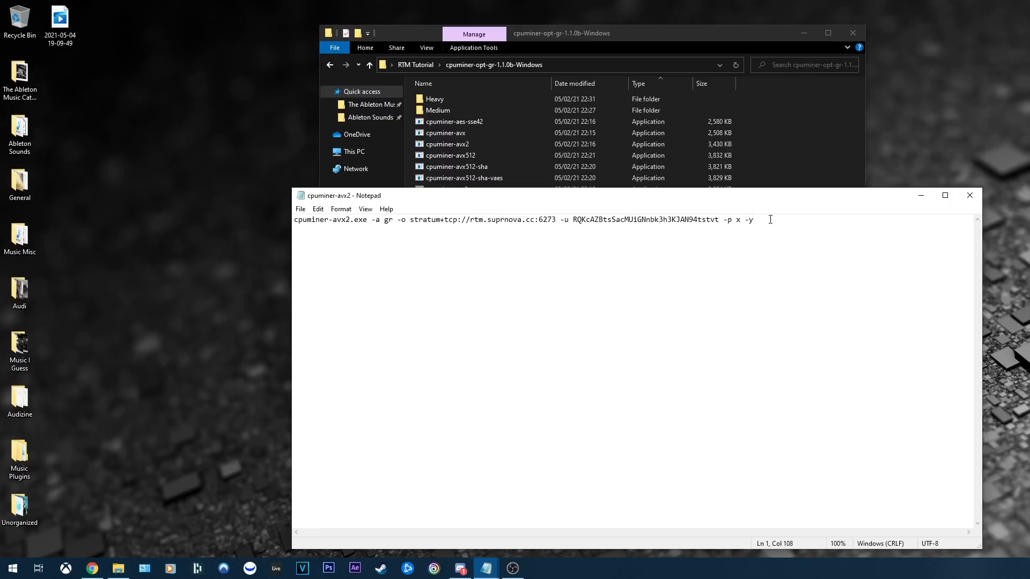
type("-t")
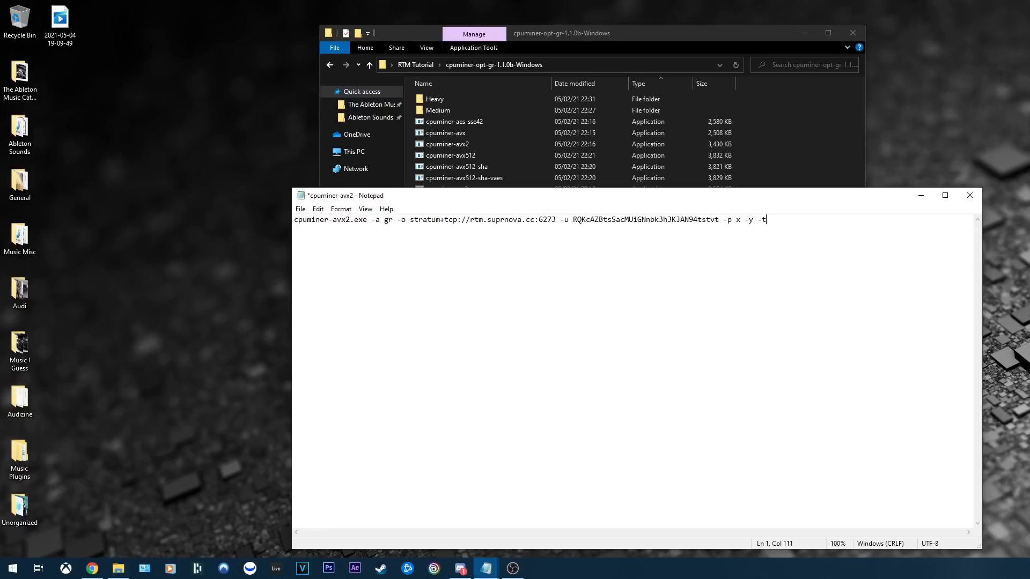
Enter a thread count of 10 after -t, replacing the initial 12.
type("12")
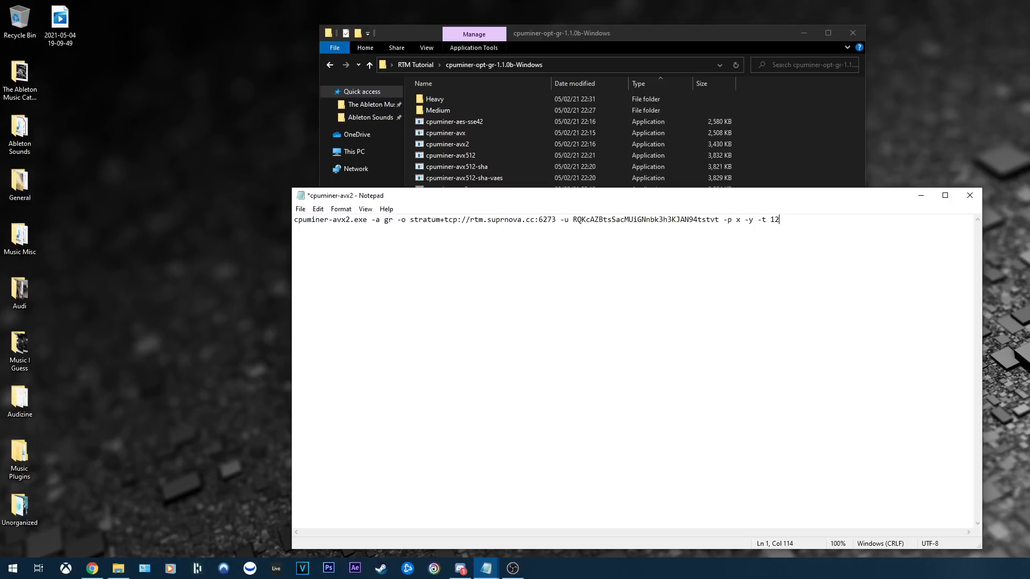
type("10")
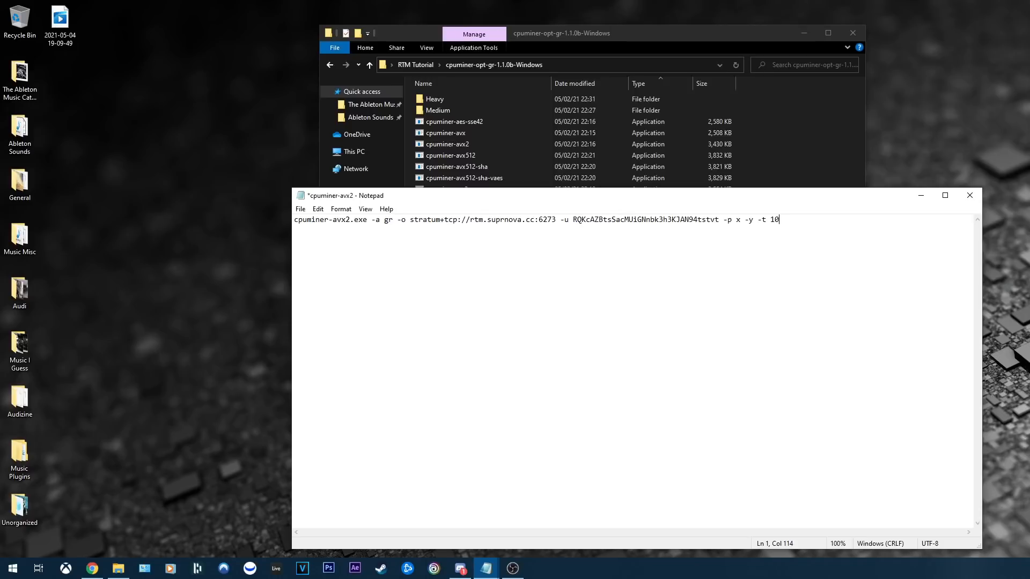
Add and remove --benchmark, then save the batch file ending in "-t 10" and close Notepad.
type("--benchm")
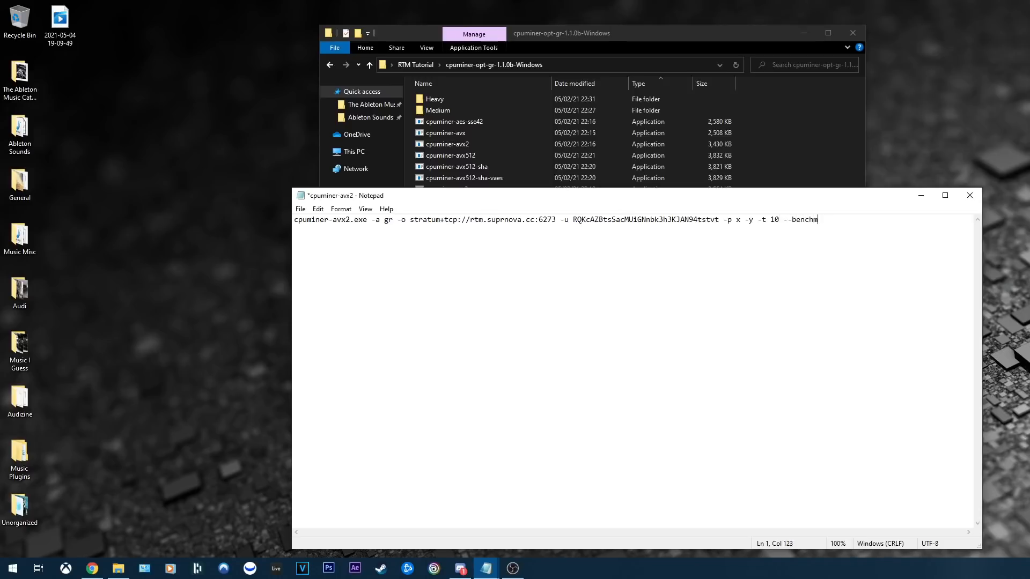
type("ark")
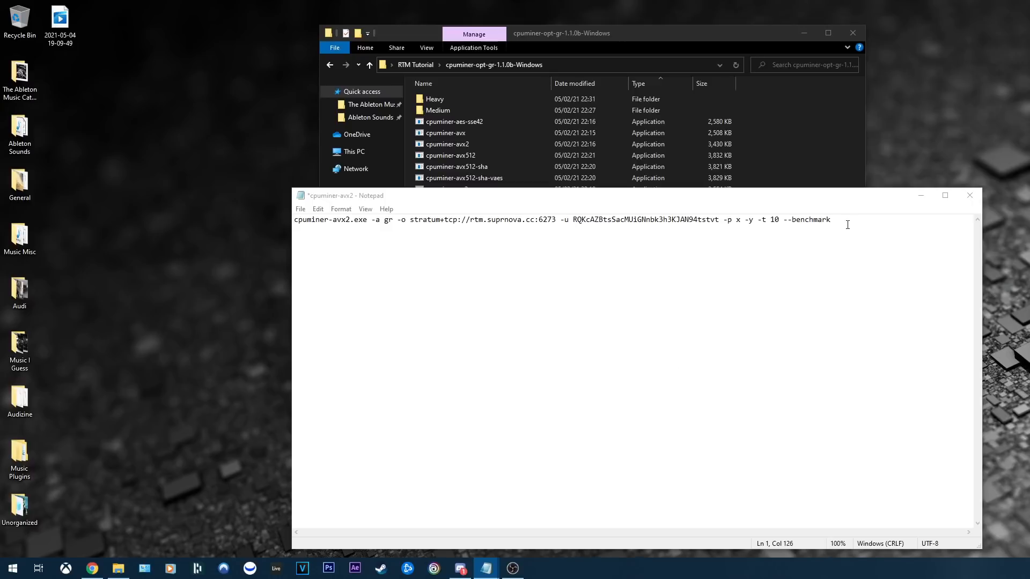
key("Backspace")
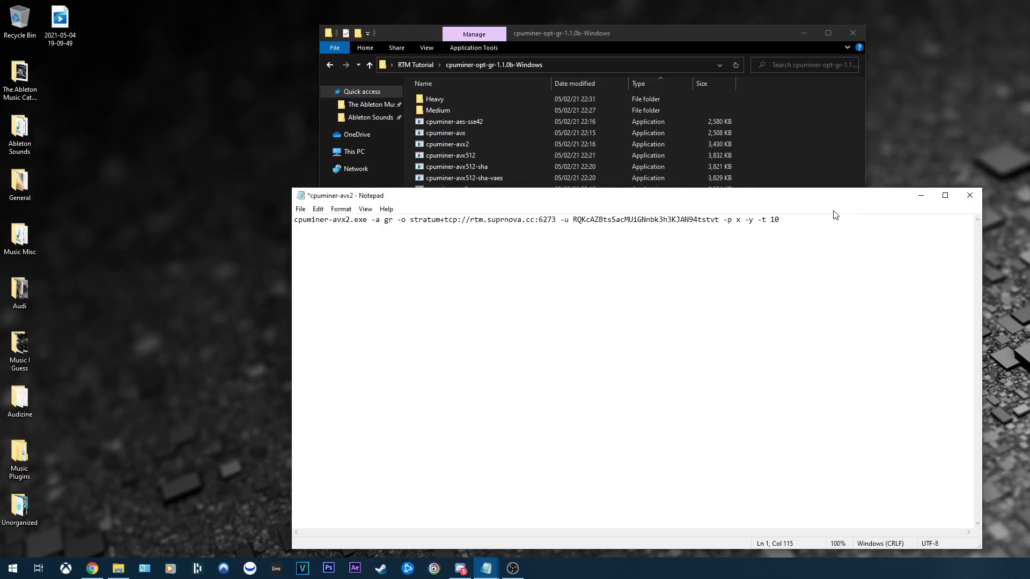
left_click(301, 208)
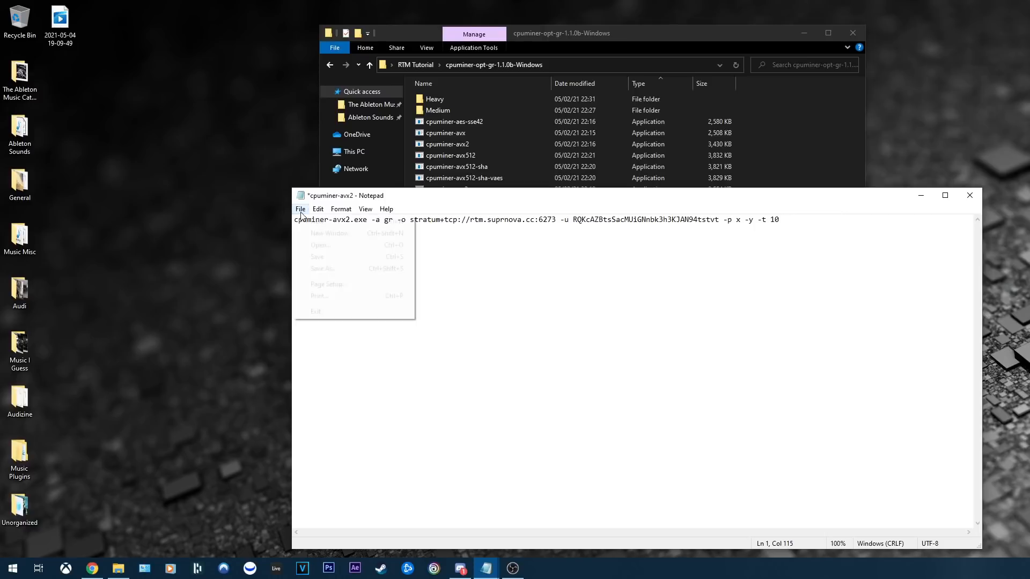
left_click(317, 257)
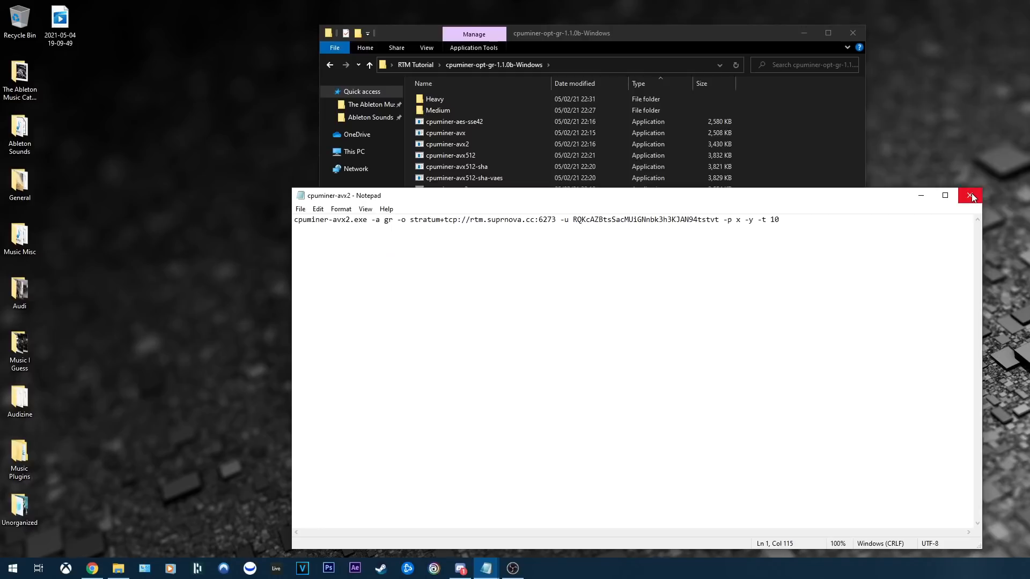
left_click(971, 195)
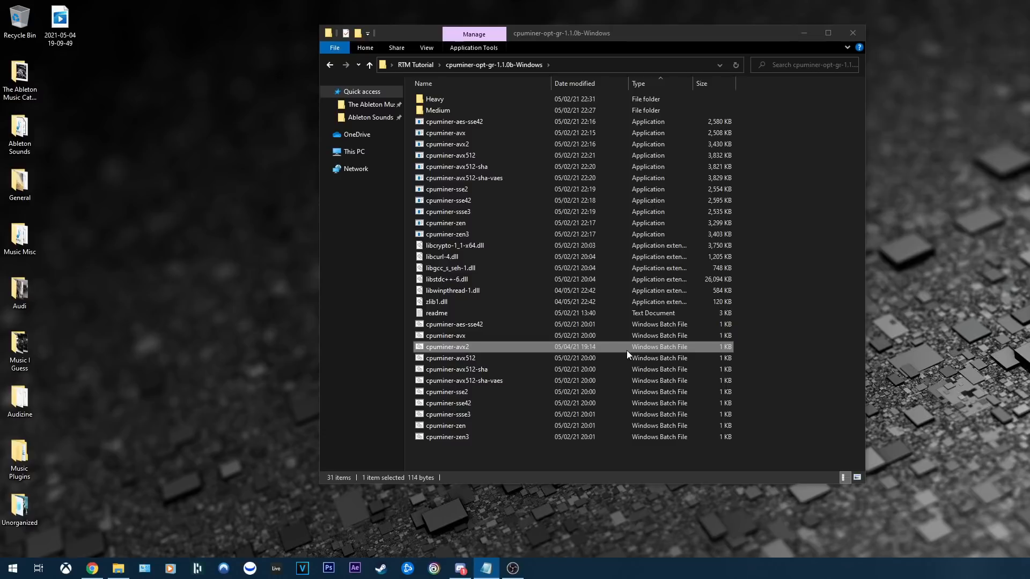
Launch cpuminer-avx2.bat to mine on the Suprnova stratum with 10 of 12 threads.
double_click(447, 347)
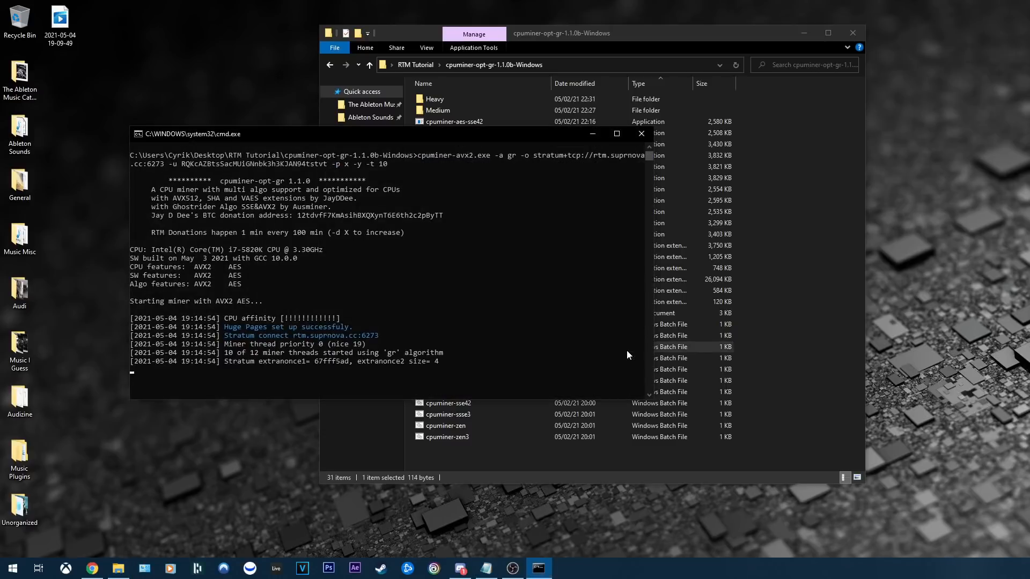
mouse_move(387, 348)
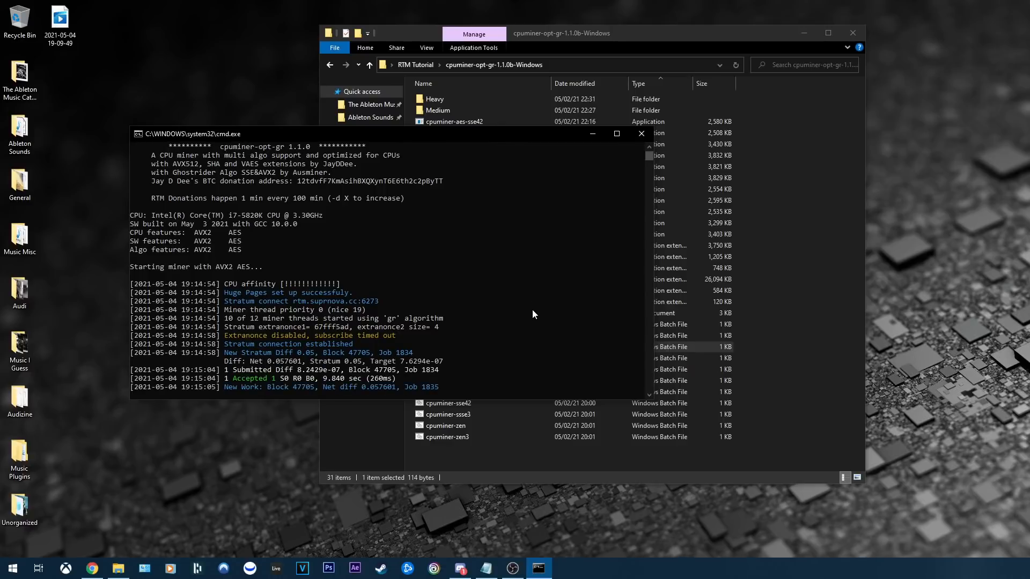
mouse_move(263, 386)
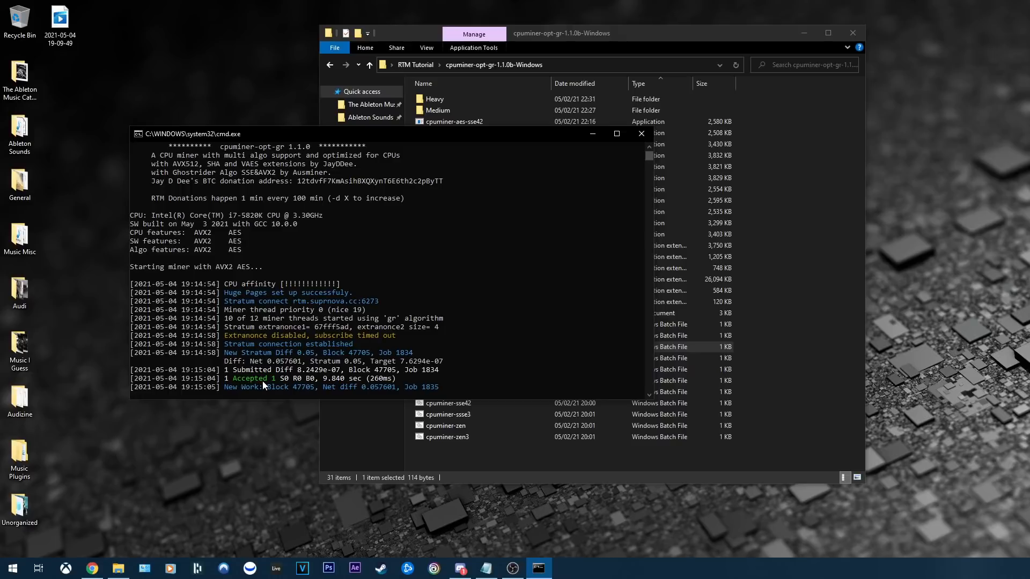
mouse_move(275, 382)
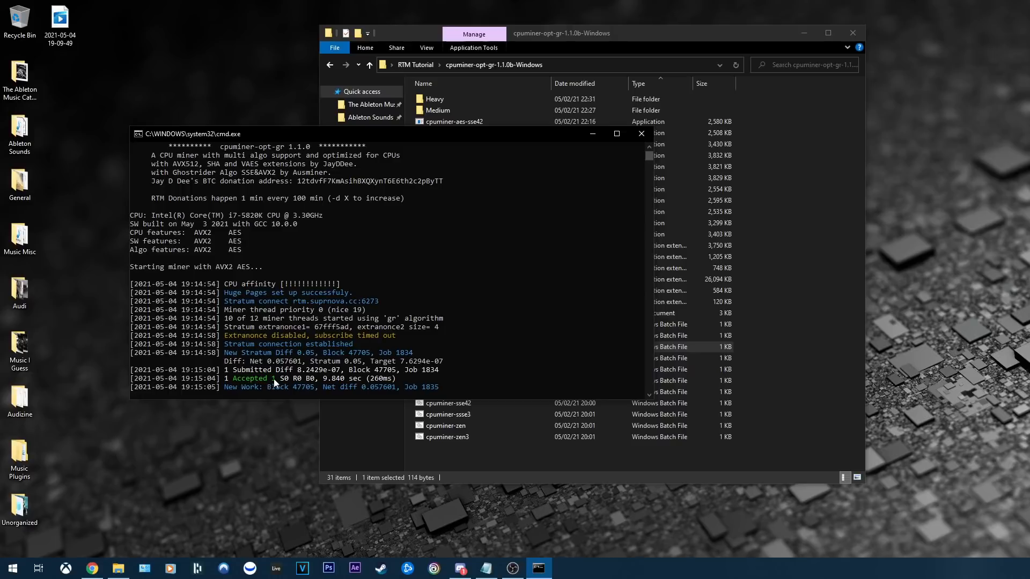
mouse_move(506, 325)
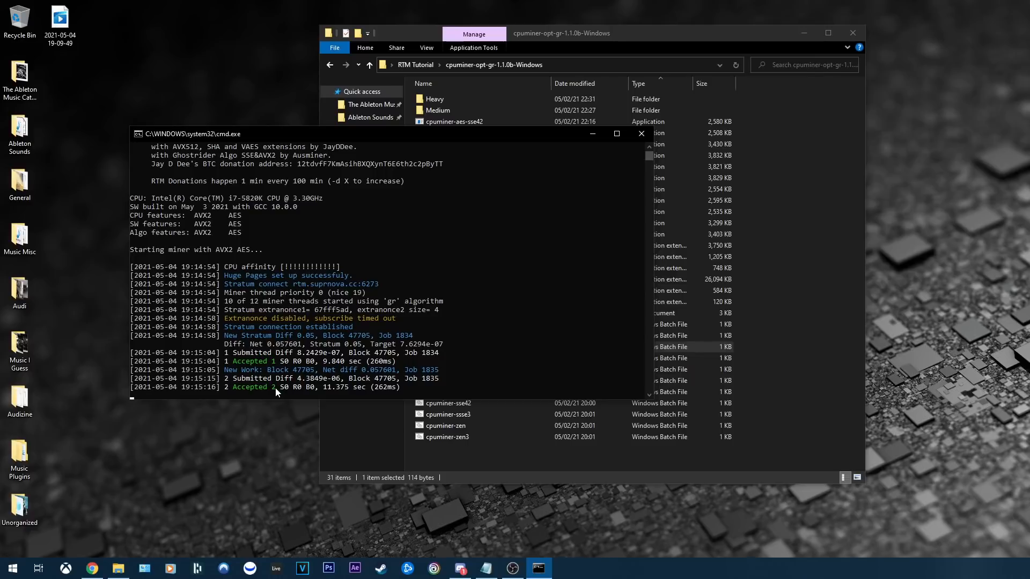
mouse_move(536, 307)
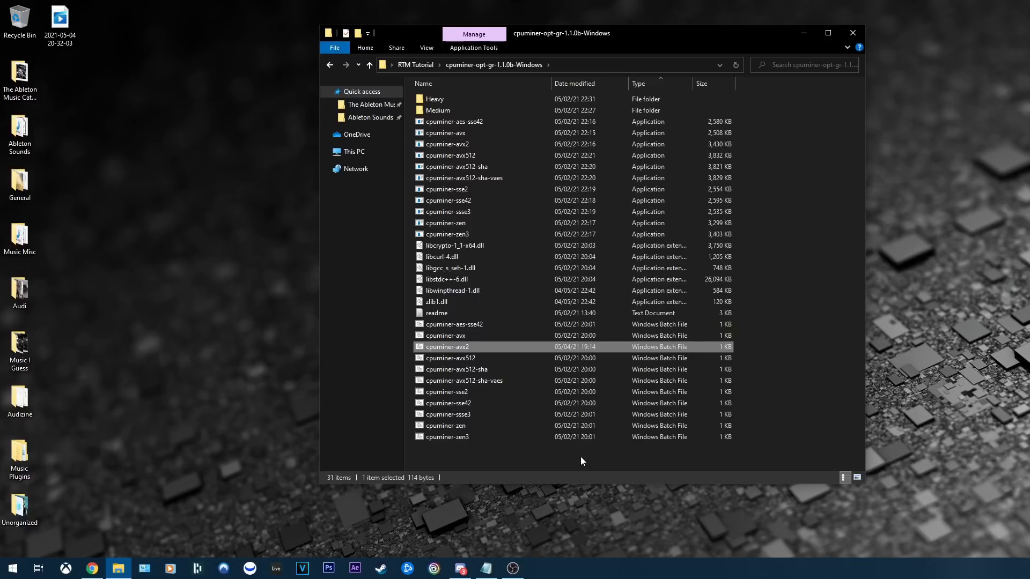
View the Medium folder's builds, then go back to cpuminer-opt-gr-1.1.0b-Windows and open Heavy.
double_click(438, 110)
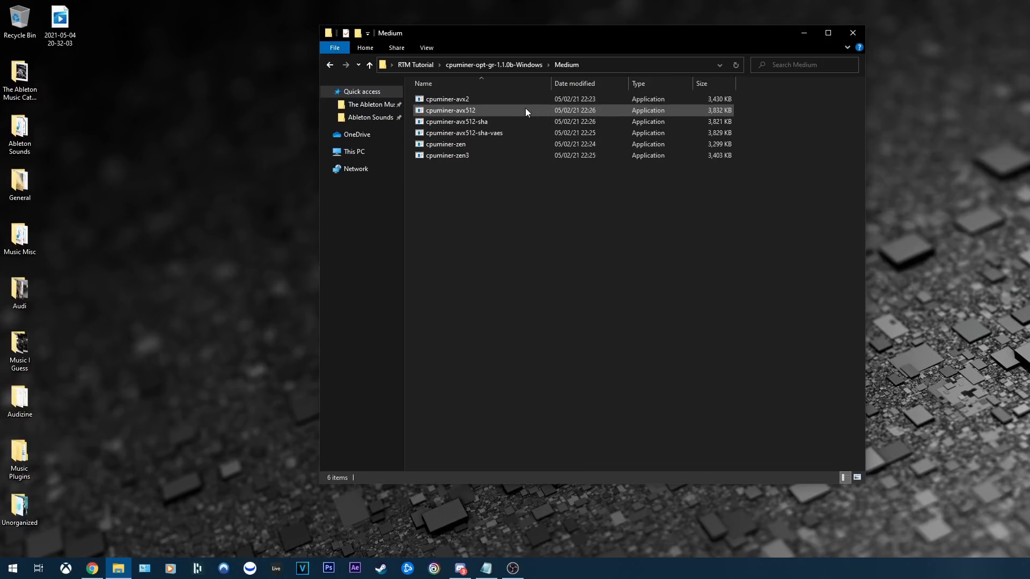
left_click(447, 155)
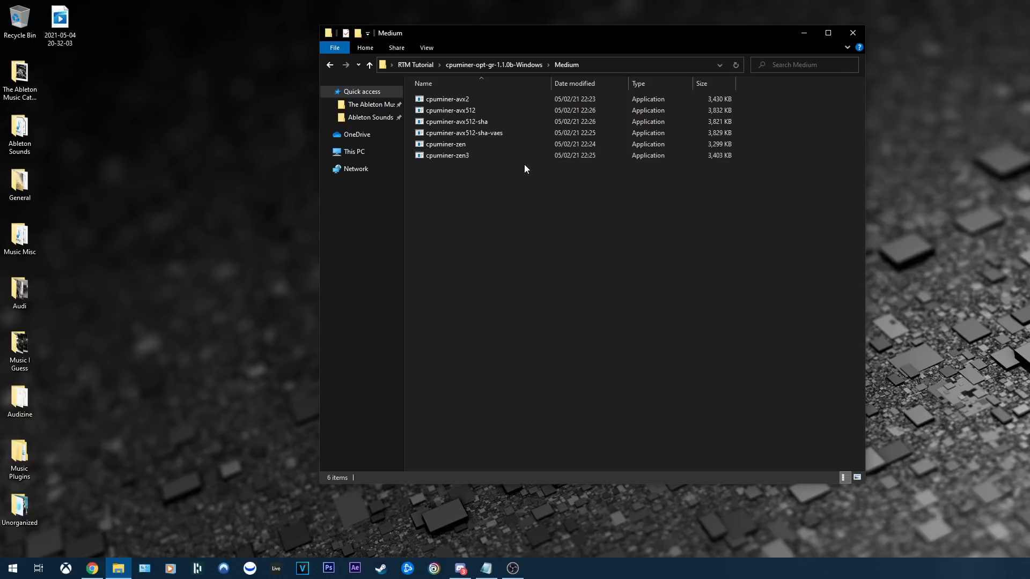
mouse_move(521, 181)
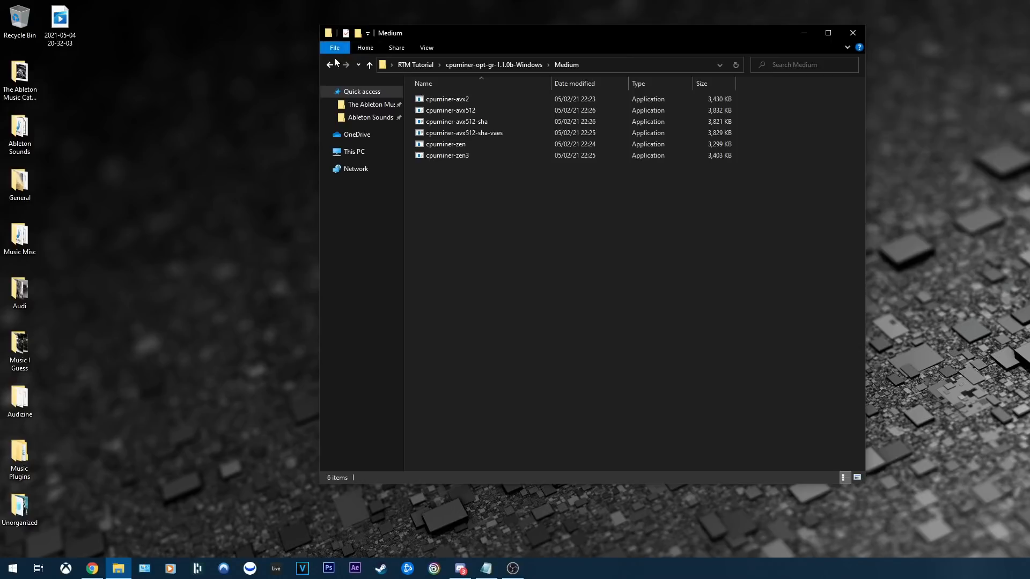
left_click(329, 64)
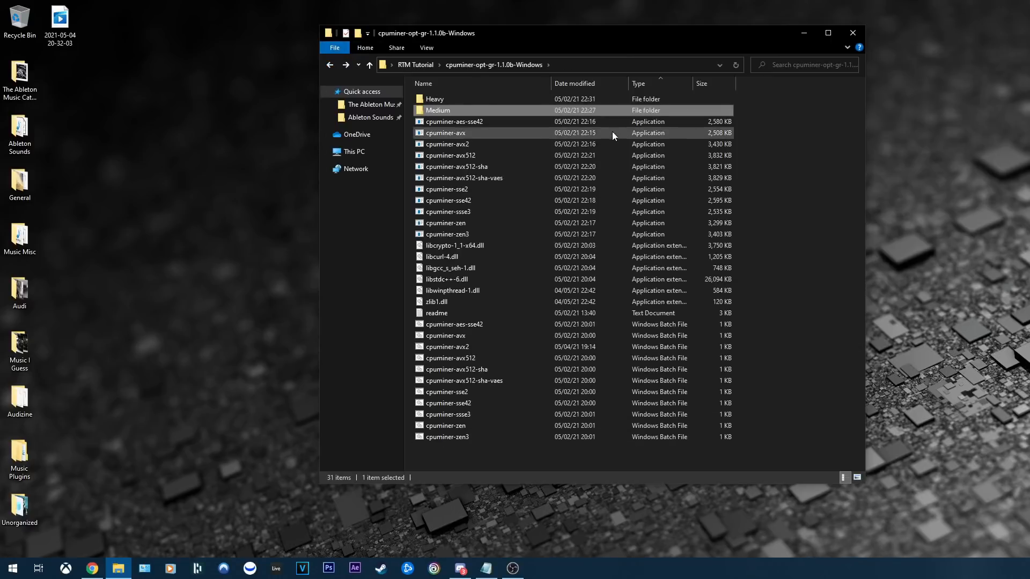
left_click(448, 414)
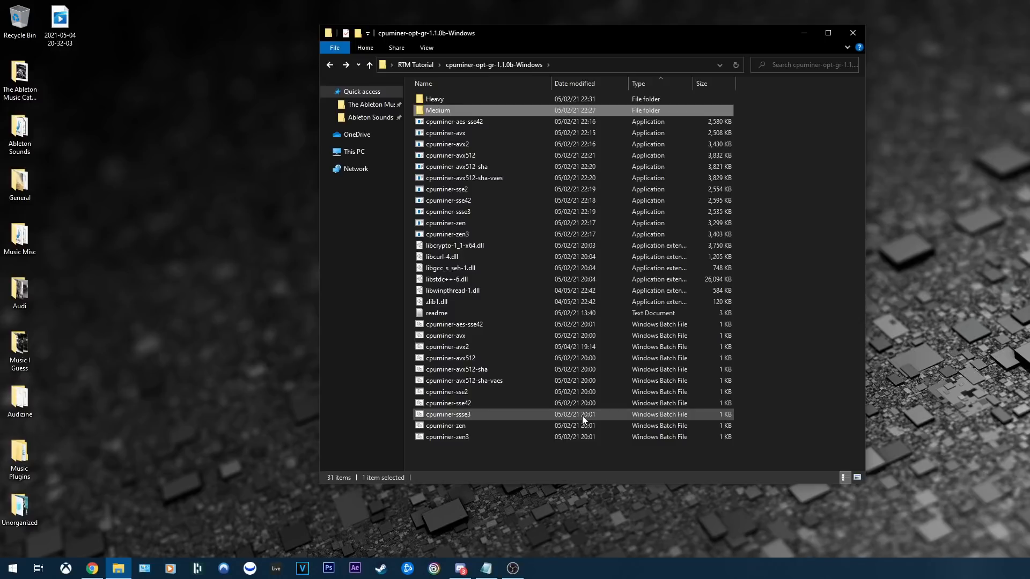
left_click(447, 346)
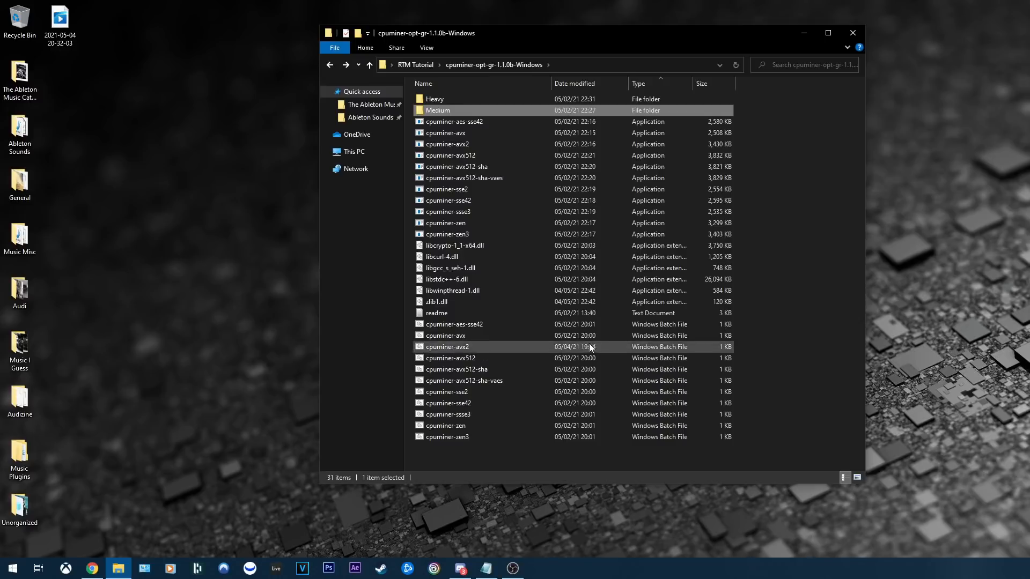
left_click(446, 189)
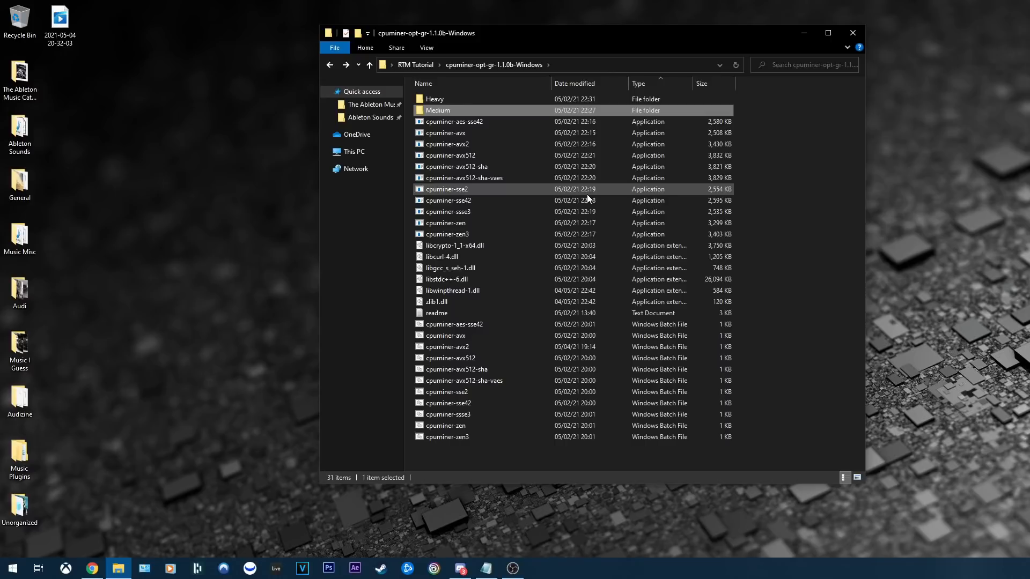
double_click(438, 109)
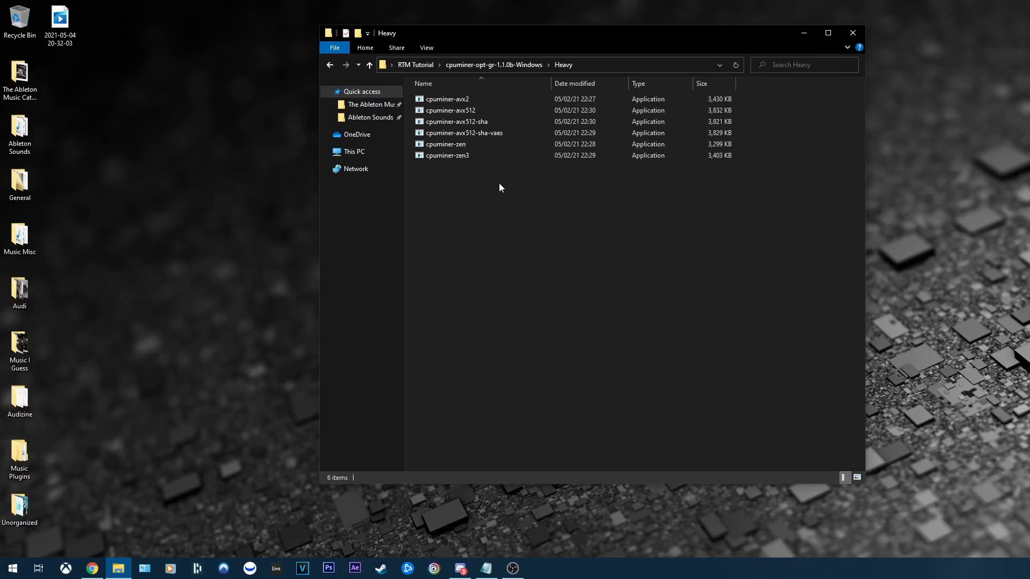
Go back from Heavy to the cpuminer-opt-gr-1.1.0b-Windows folder.
left_click(369, 65)
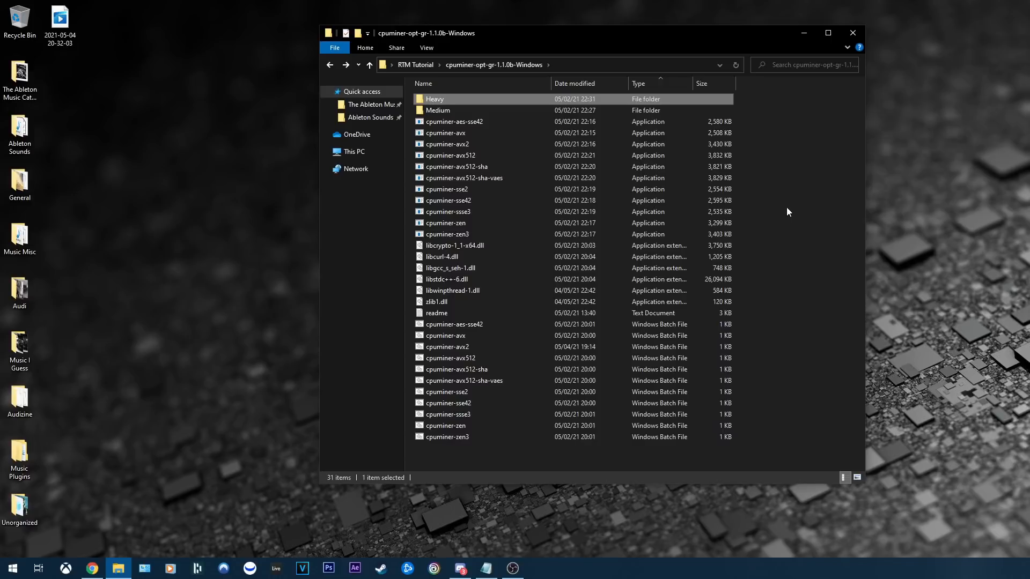
mouse_move(194, 439)
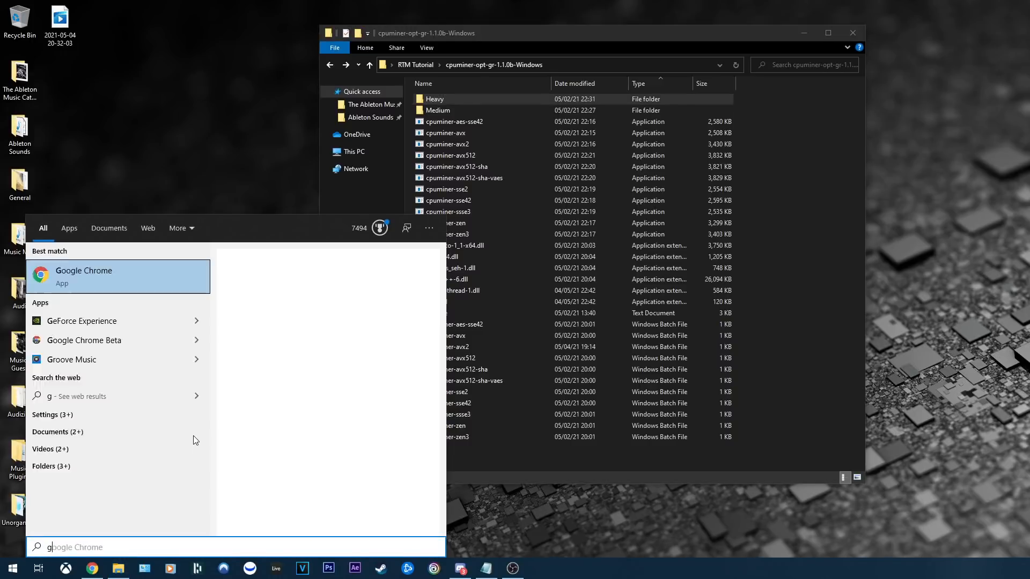
Run gpedit.msc and open Lock pages in memory under Local Policies > User Rights Assignment.
type("gpedit.msc")
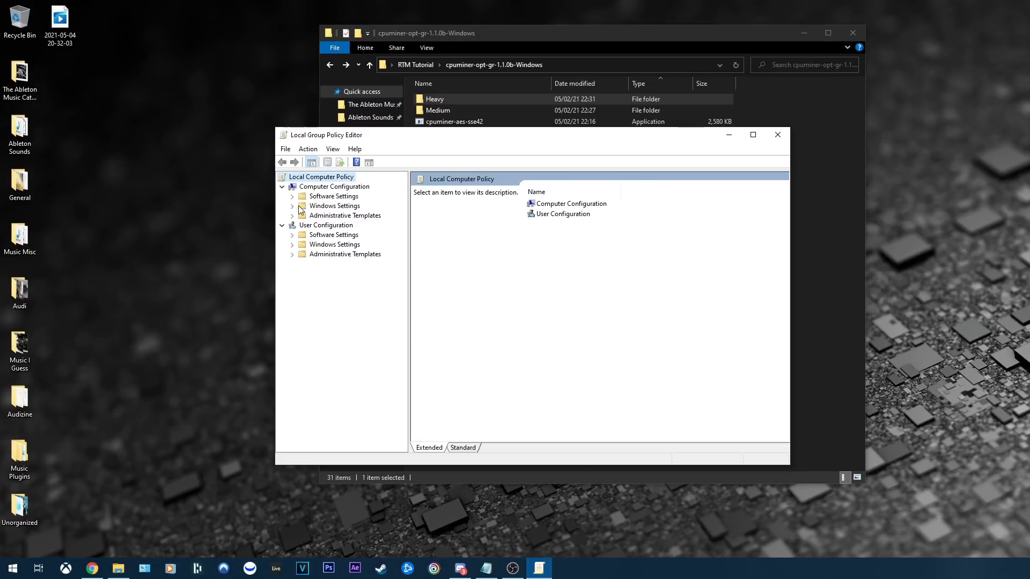
left_click(293, 205)
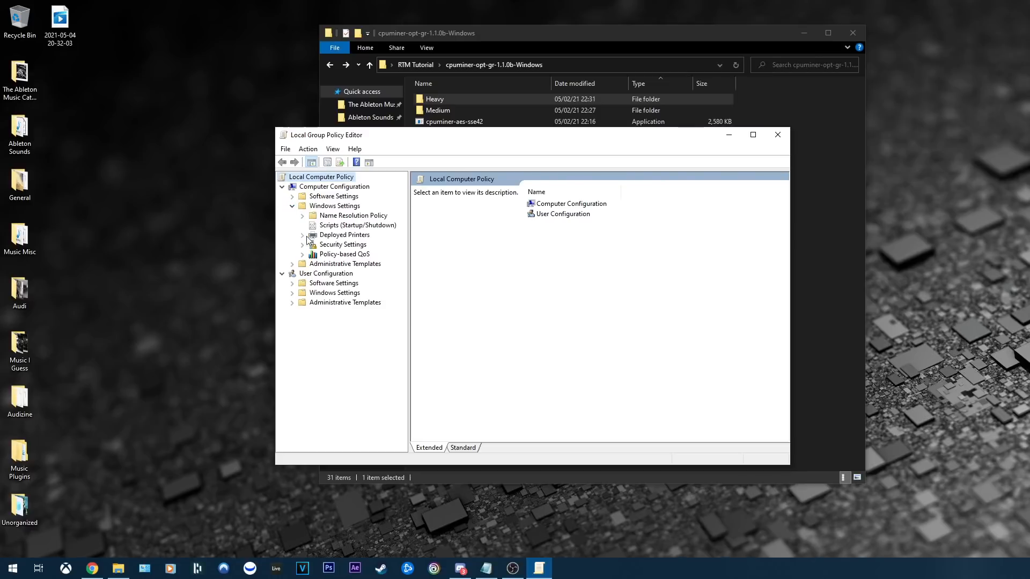
left_click(302, 245)
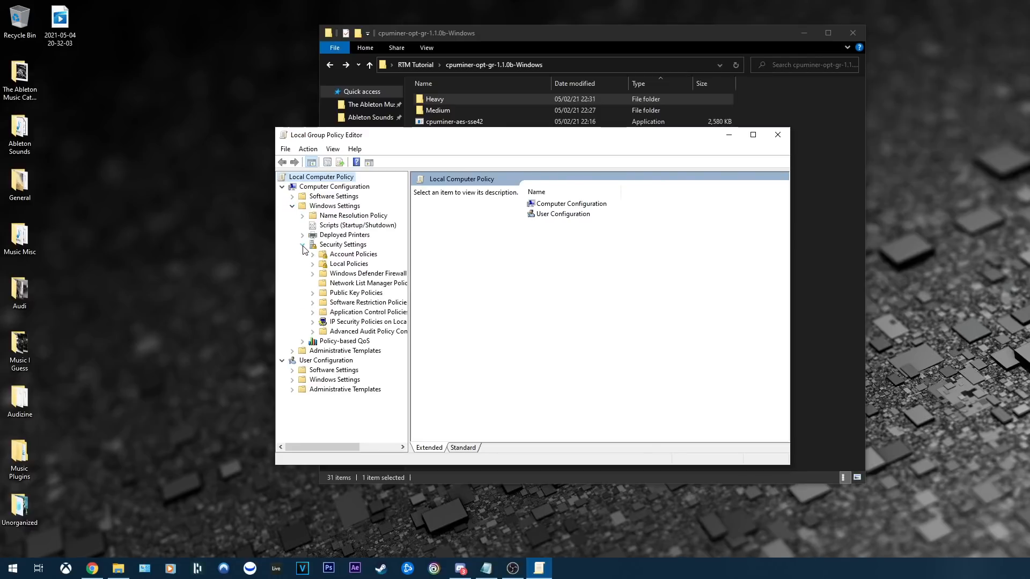
left_click(313, 263)
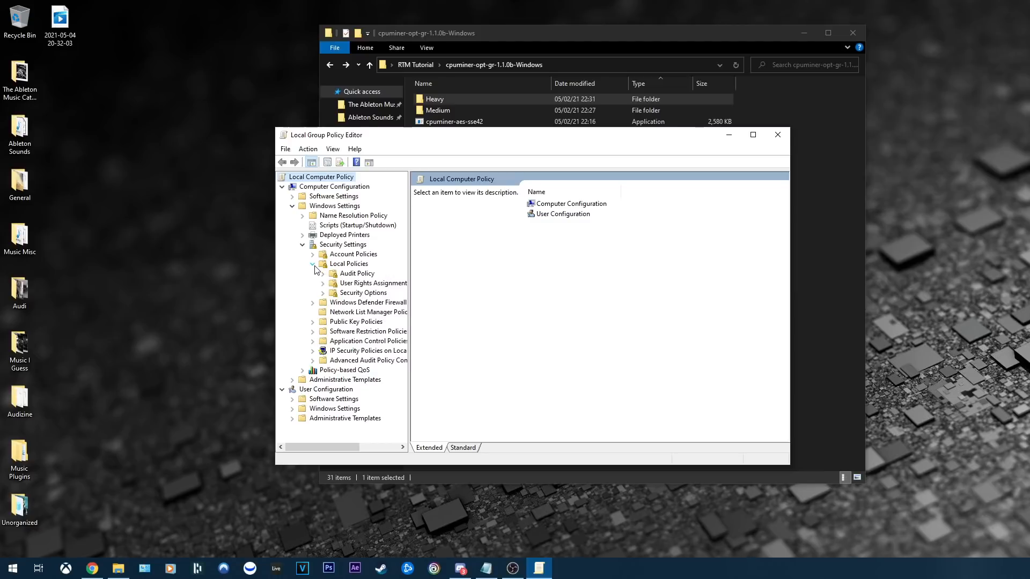
mouse_move(343, 288)
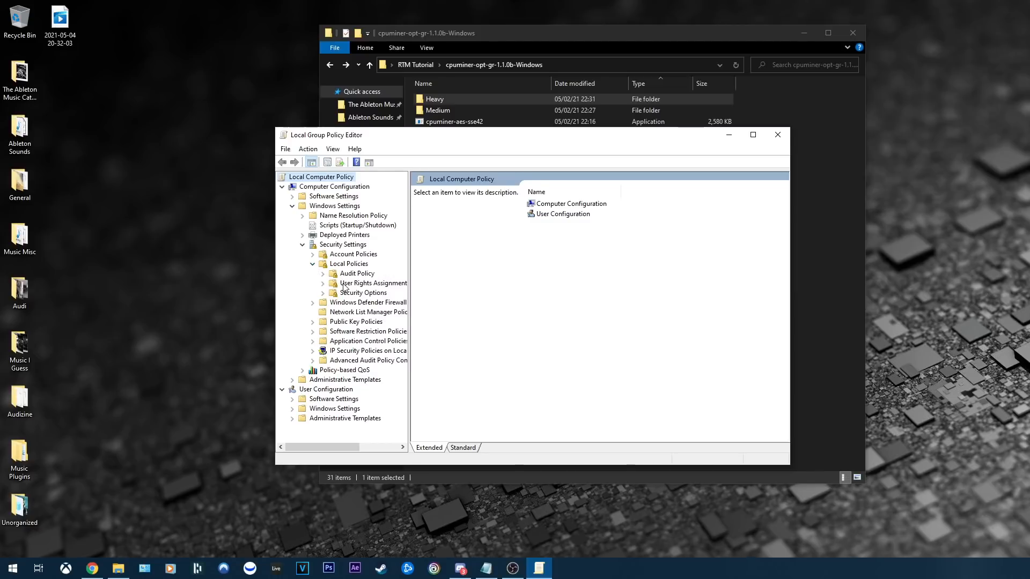
left_click(371, 283)
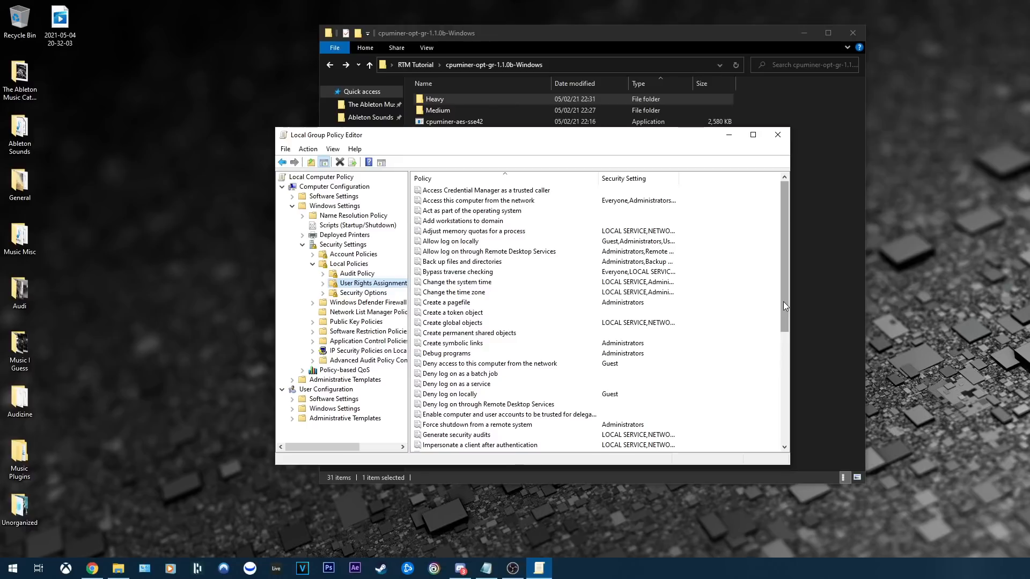
scroll("down", 3)
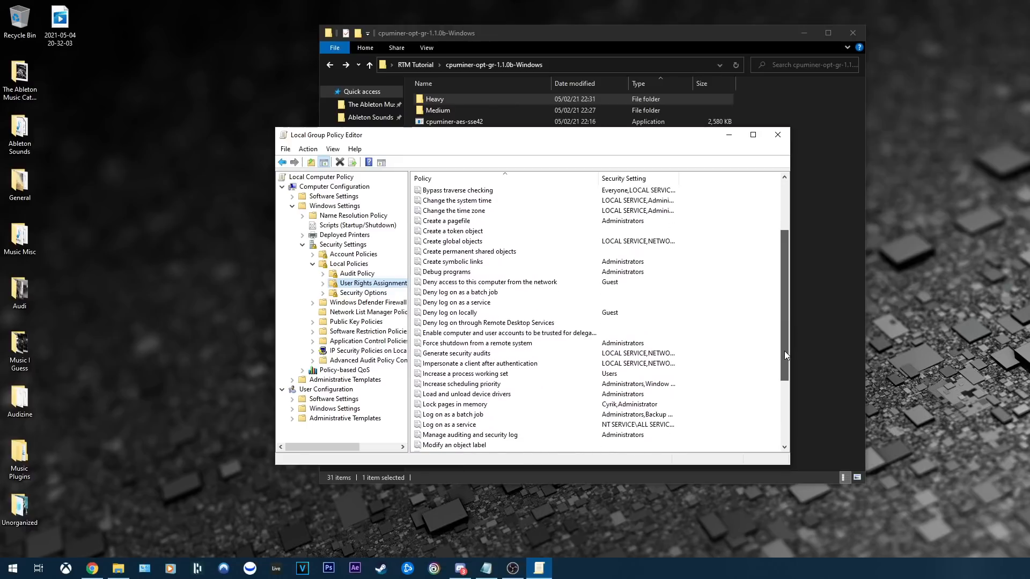
scroll("down", 3)
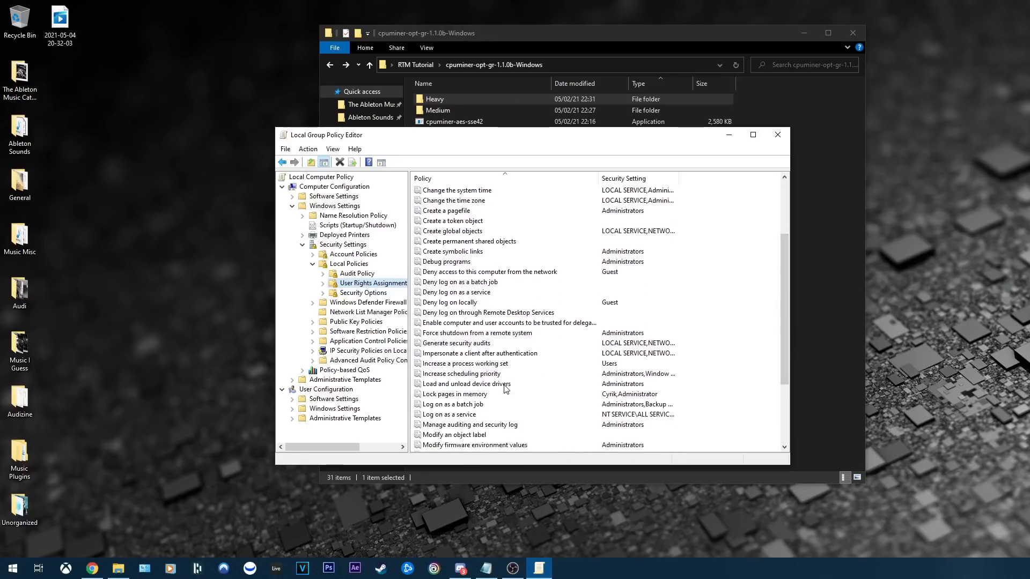
left_click(455, 394)
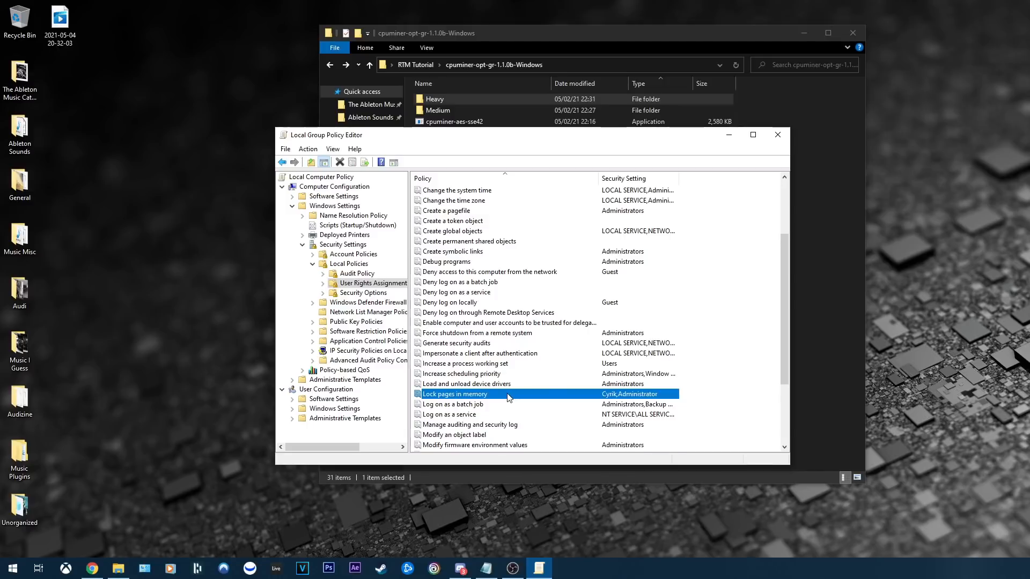
double_click(456, 394)
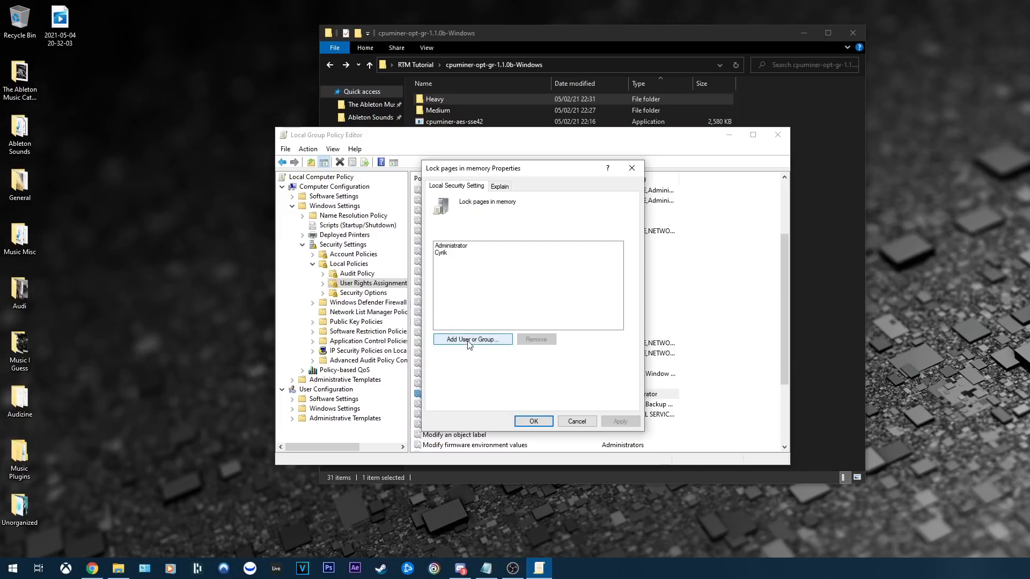
Add Cyrik to the Lock pages in memory right, then close the properties and editor.
left_click(472, 340)
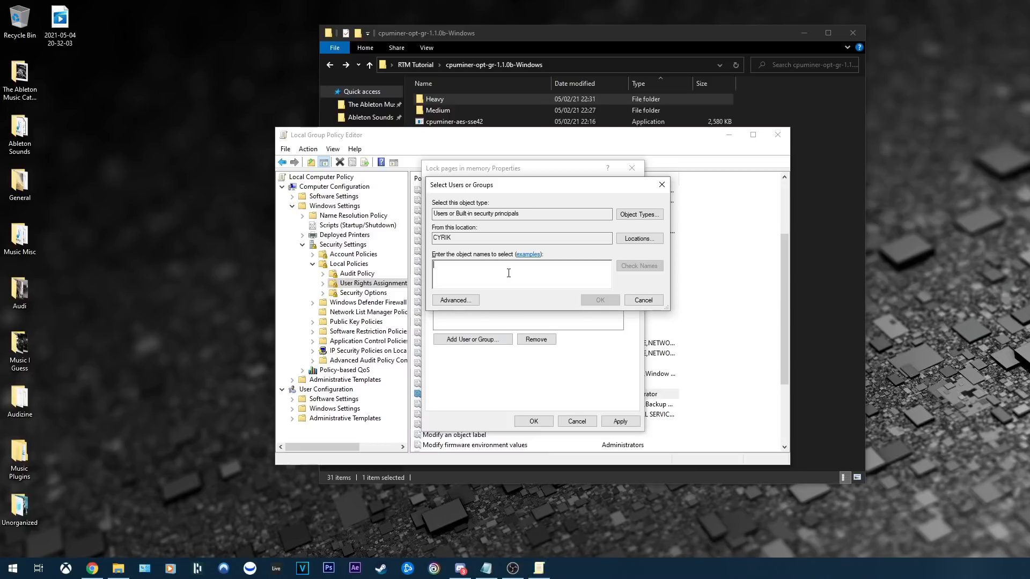
type("Cyrik")
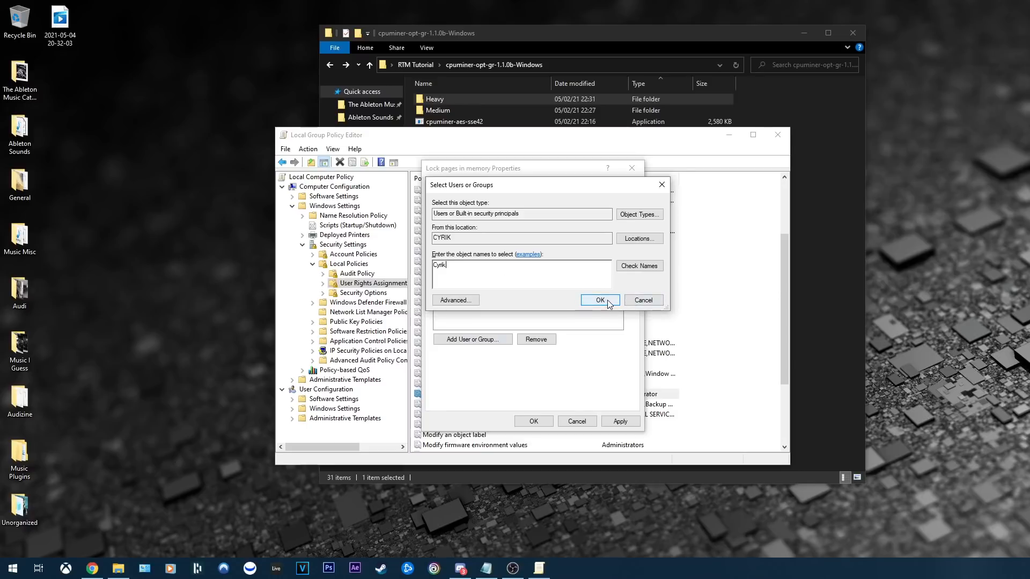
left_click(599, 300)
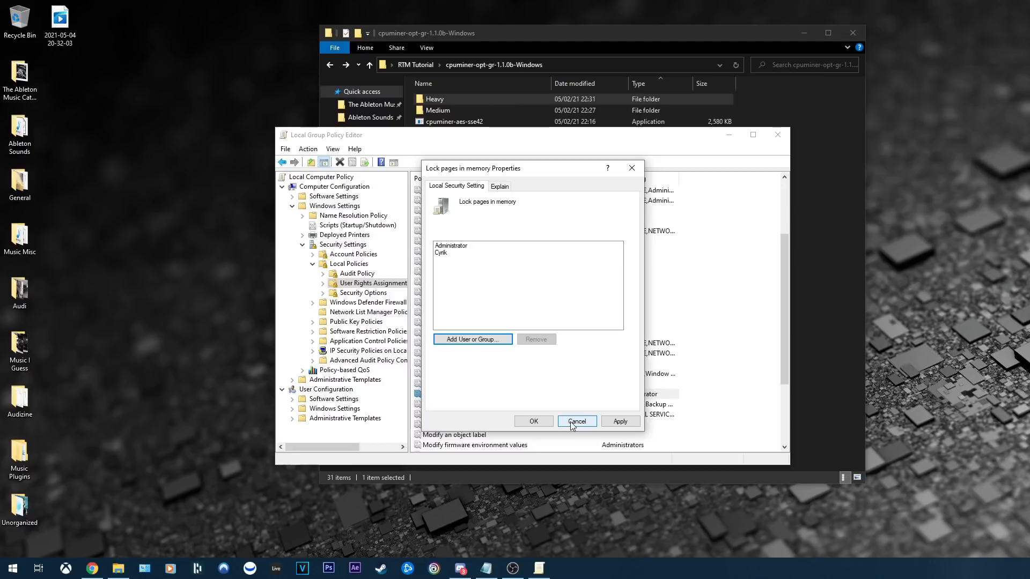
left_click(576, 422)
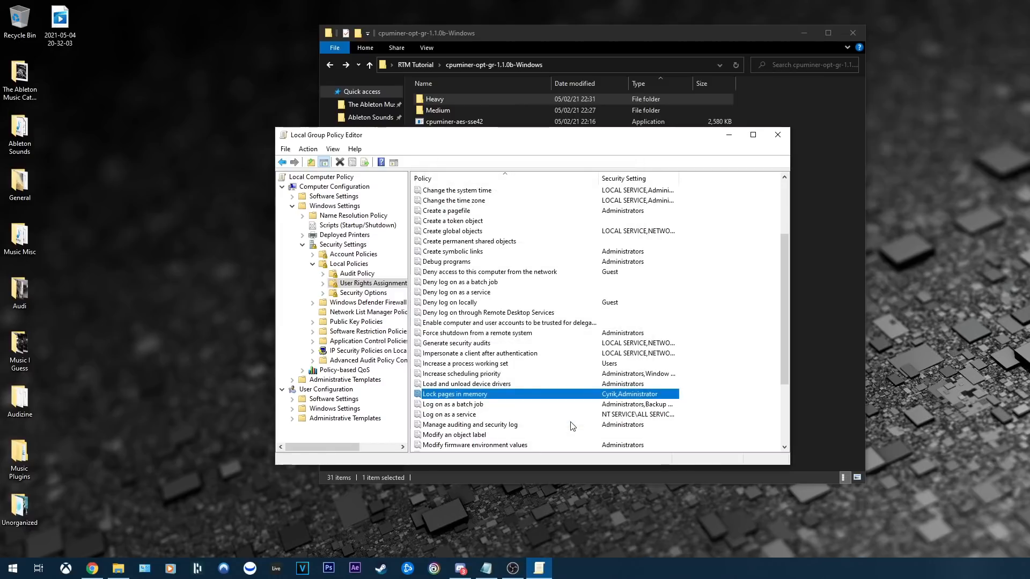
mouse_move(777, 130)
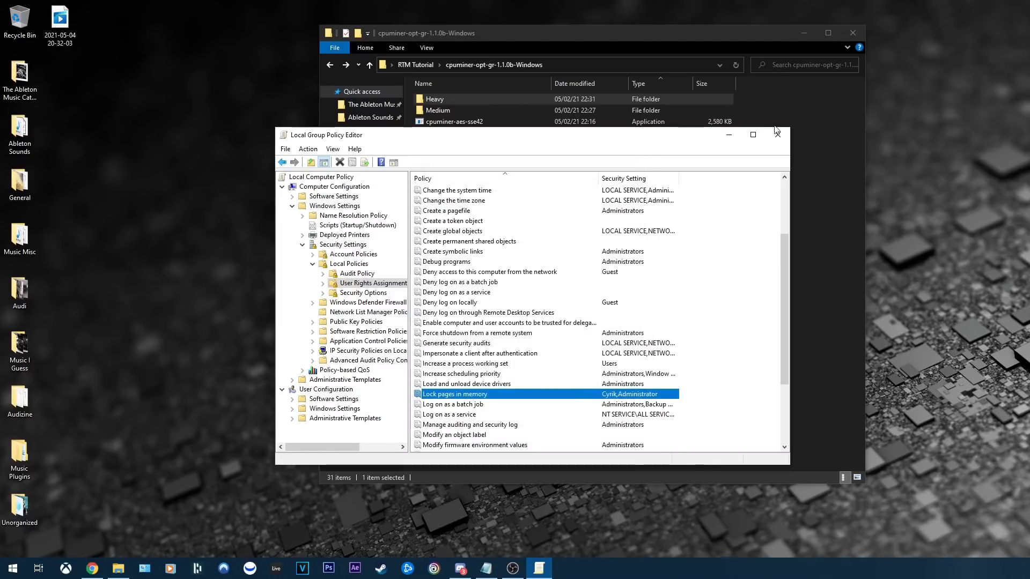
left_click(776, 136)
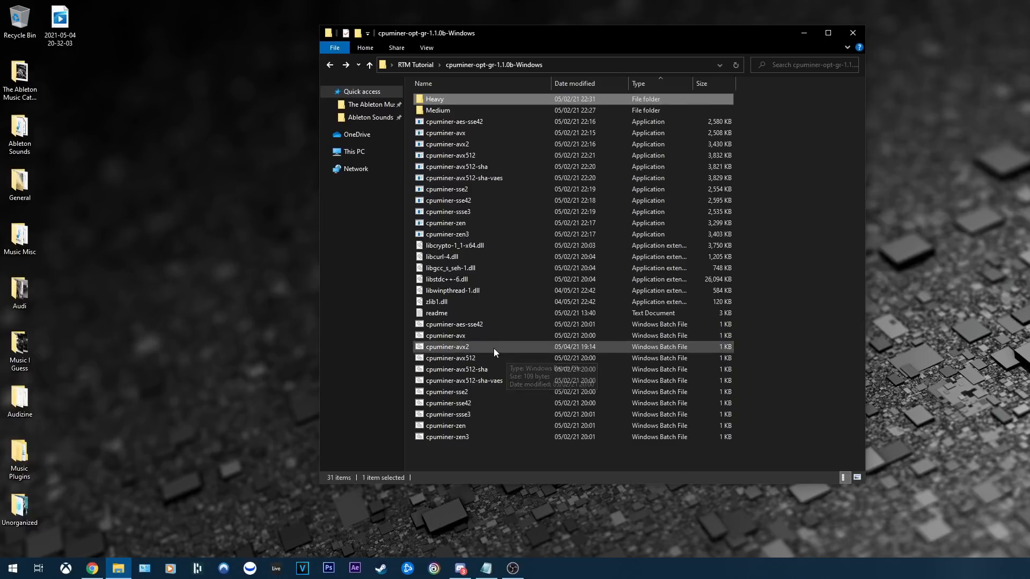
Relaunch cpuminer-avx2.bat so the miner reports huge pages set up with 10 threads.
double_click(447, 347)
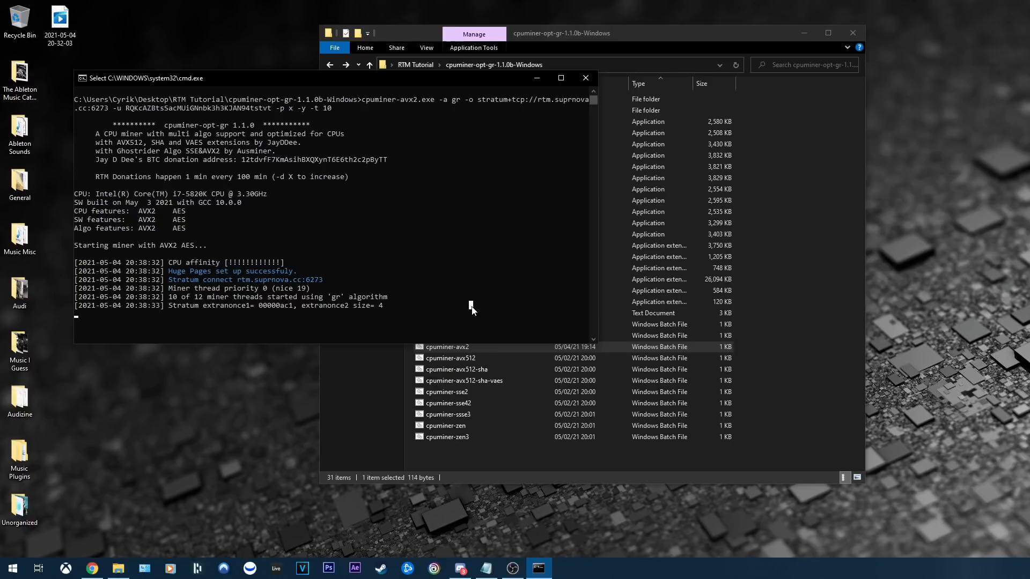
mouse_move(503, 282)
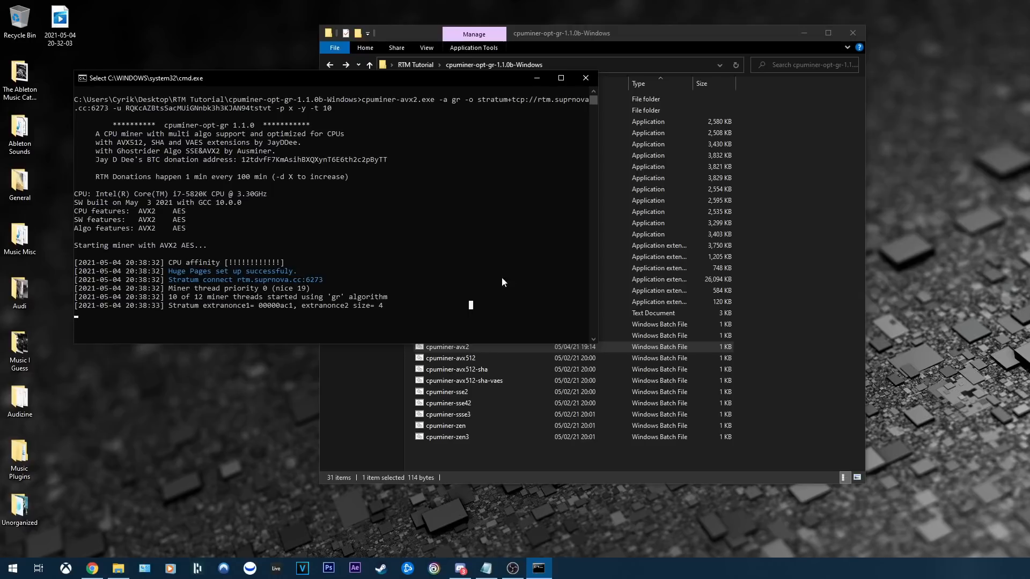